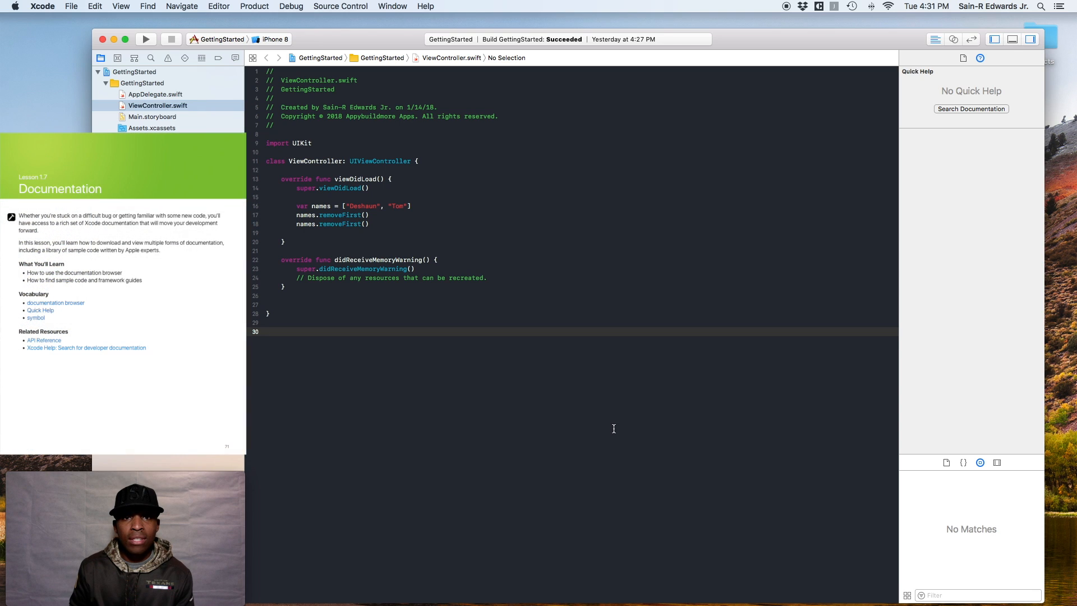
Start renaming ViewController.swift, then leave the file name unchanged
{"action": "left_click", "coordinate": [267, 331]}
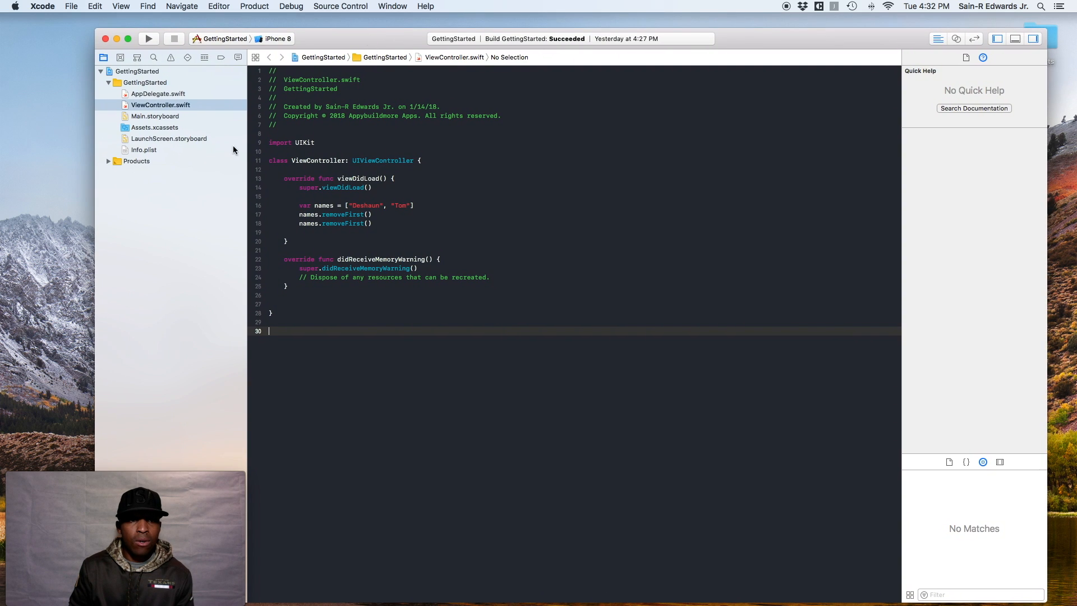
{"action": "mouse_move", "coordinate": [177, 108]}
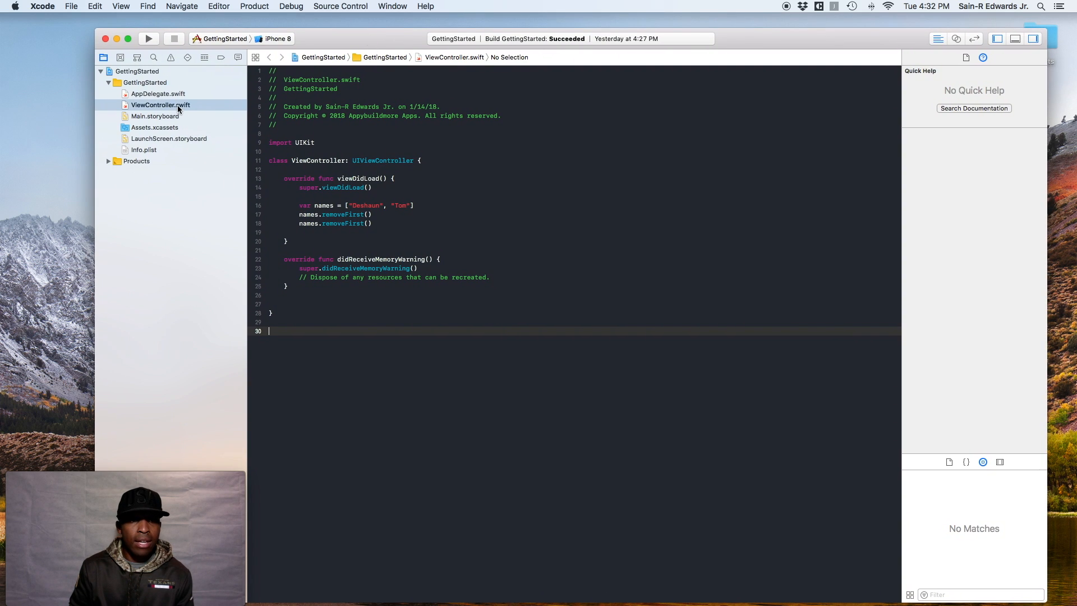
{"action": "double_click", "coordinate": [161, 104]}
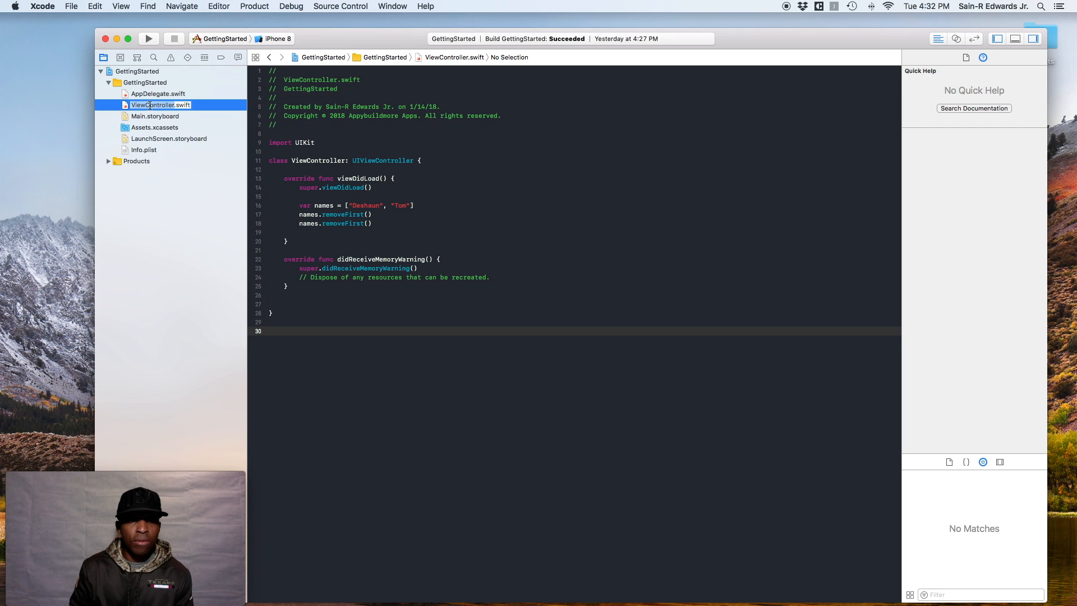
{"action": "left_click", "coordinate": [154, 116]}
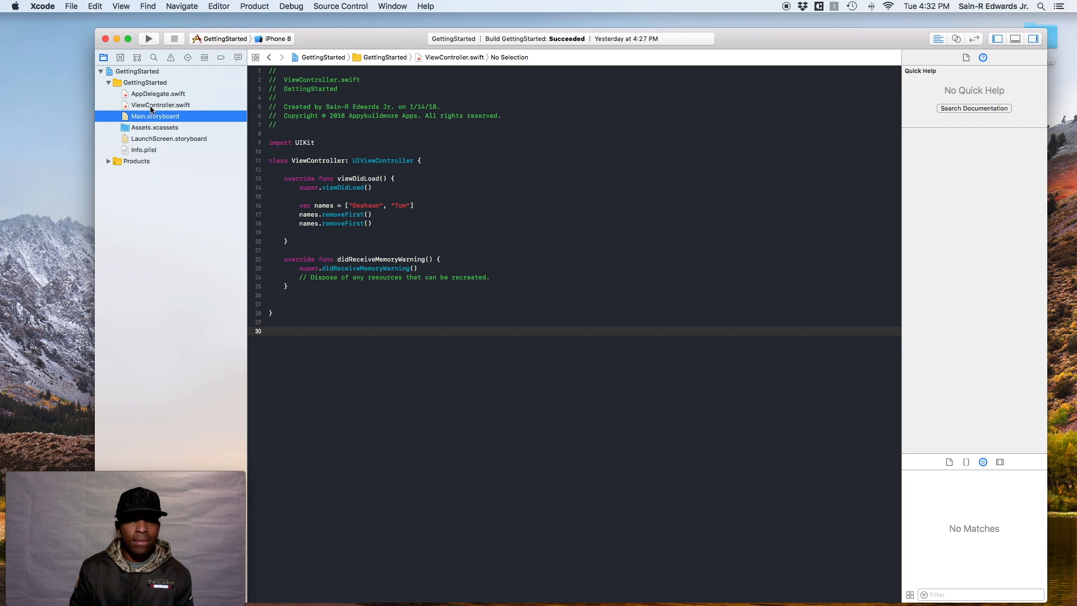
{"action": "left_click", "coordinate": [160, 104]}
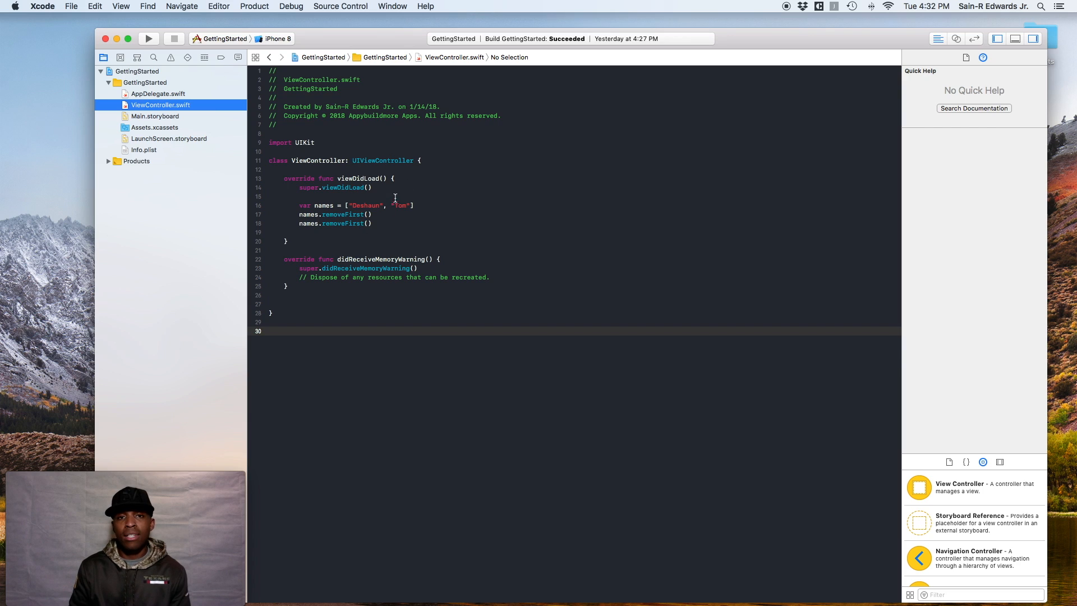
{"action": "mouse_move", "coordinate": [412, 189]}
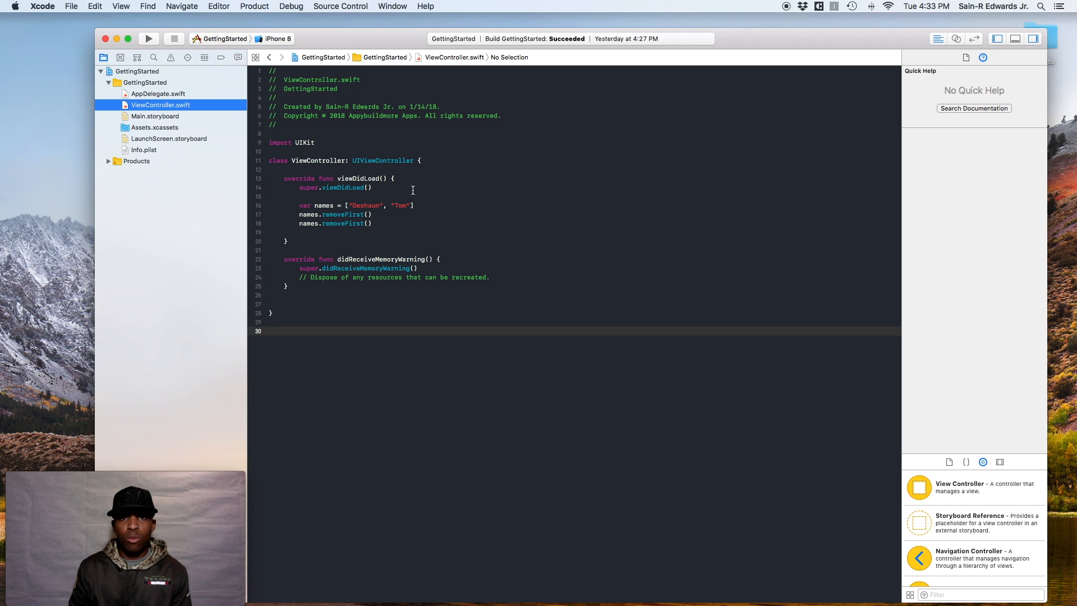
Open the developer documentation window with cmd+shift+0, then close it again
{"action": "key", "text": "cmd+shift+0"}
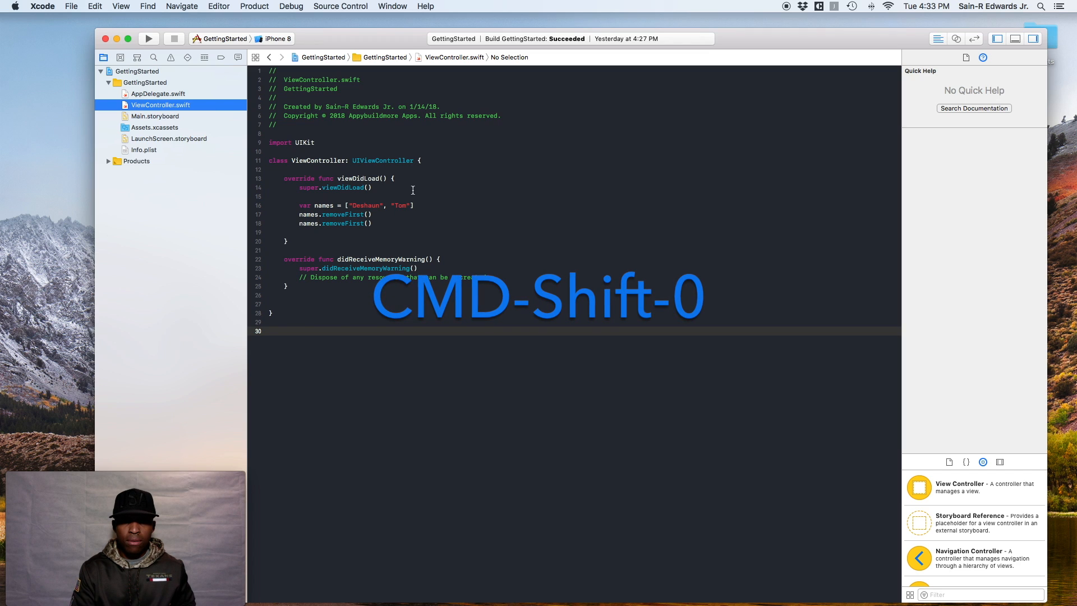
{"action": "key", "text": "cmd+shift+0"}
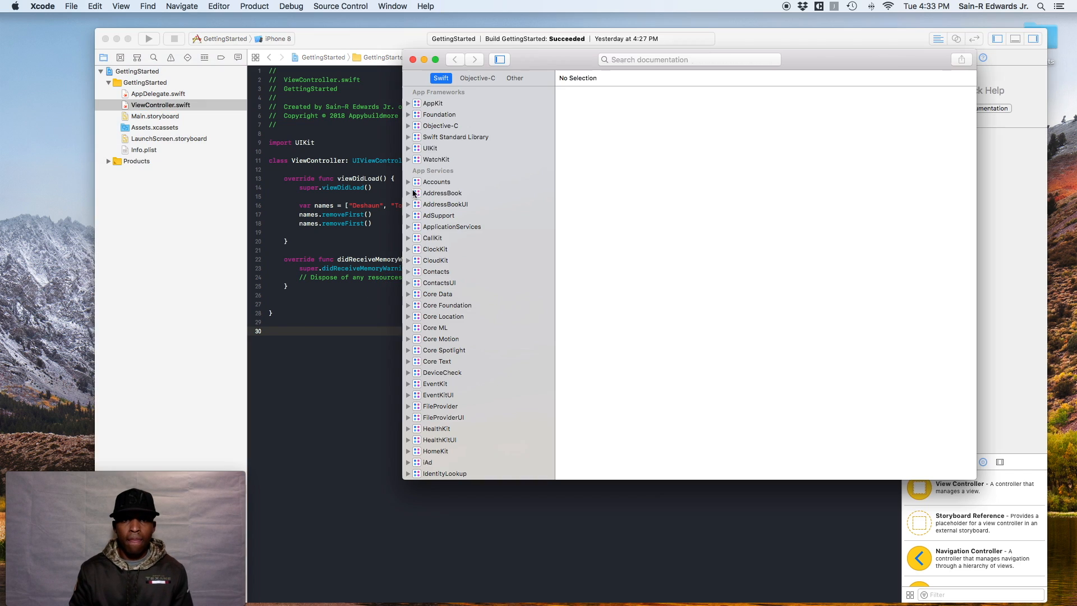
{"action": "left_click", "coordinate": [430, 147]}
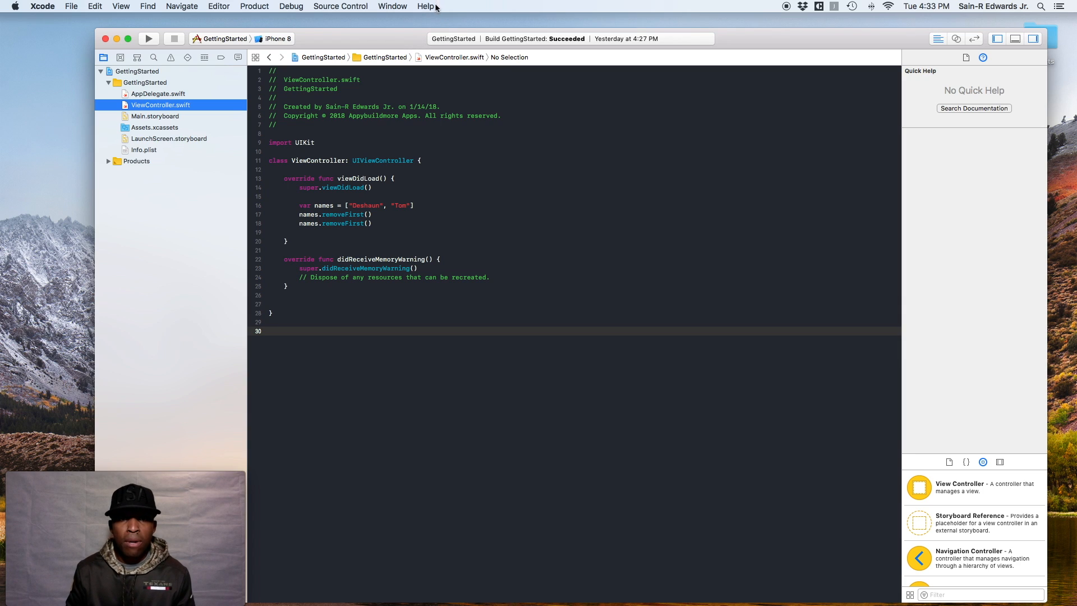
Dismiss the Help menu and show Quick Help for viewDidLoad
{"action": "left_click", "coordinate": [426, 6]}
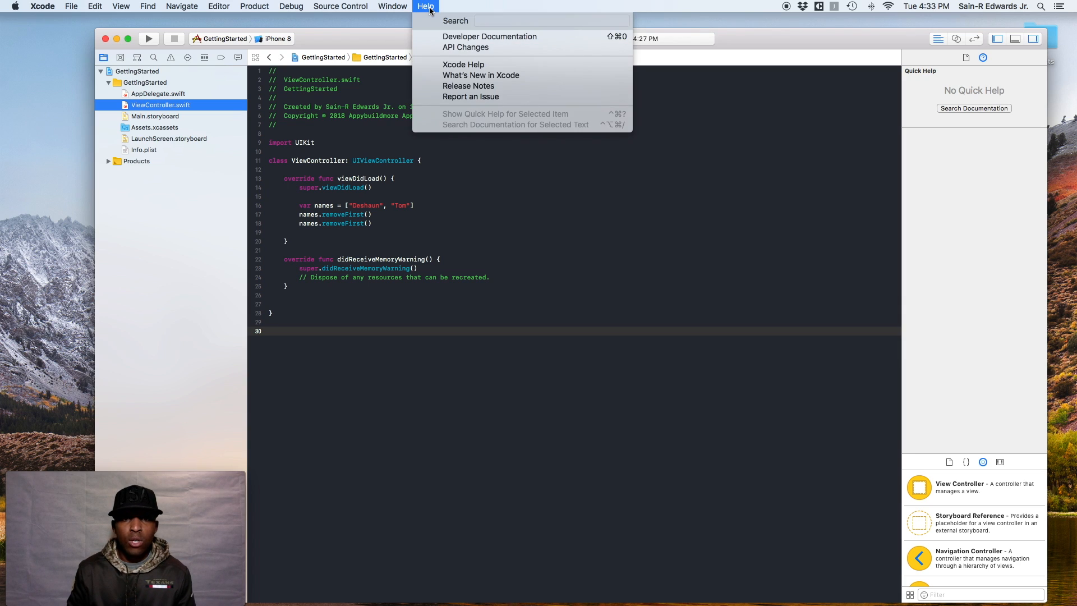
{"action": "mouse_move", "coordinate": [489, 36]}
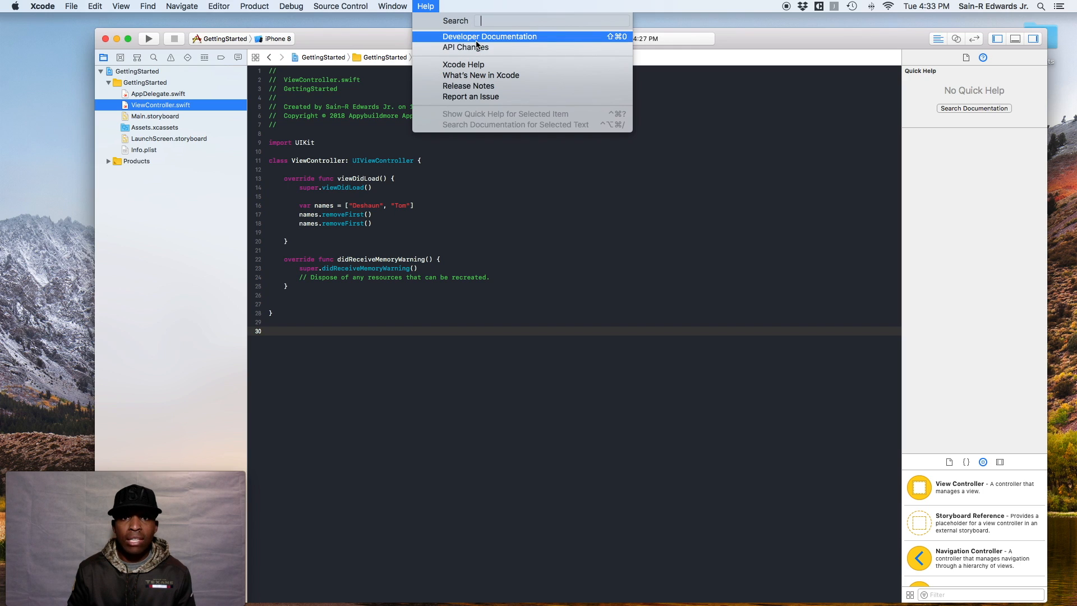
{"action": "mouse_move", "coordinate": [539, 40]}
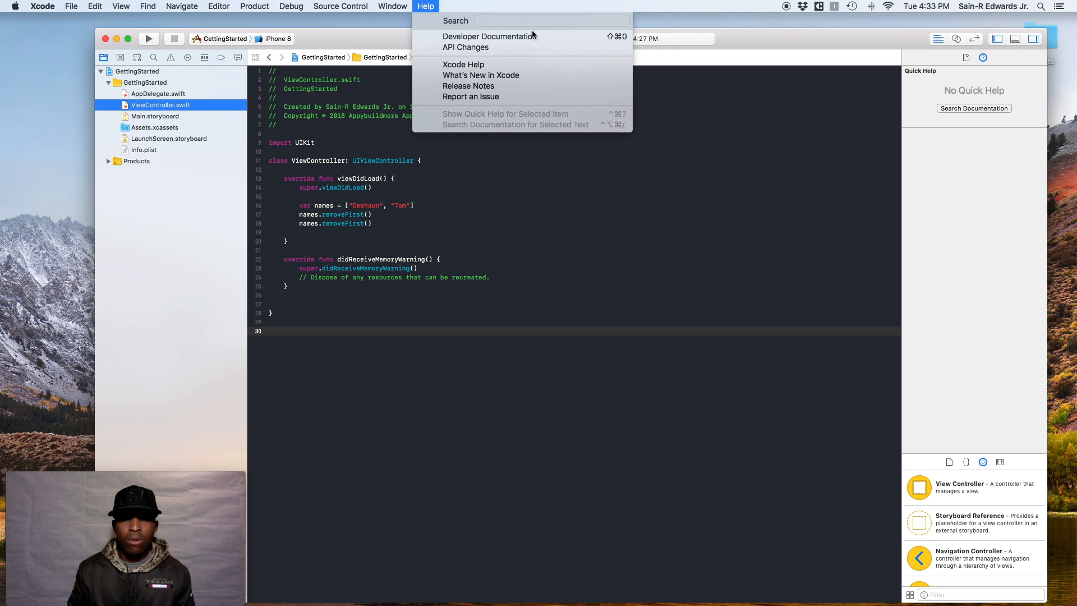
{"action": "mouse_move", "coordinate": [578, 127]}
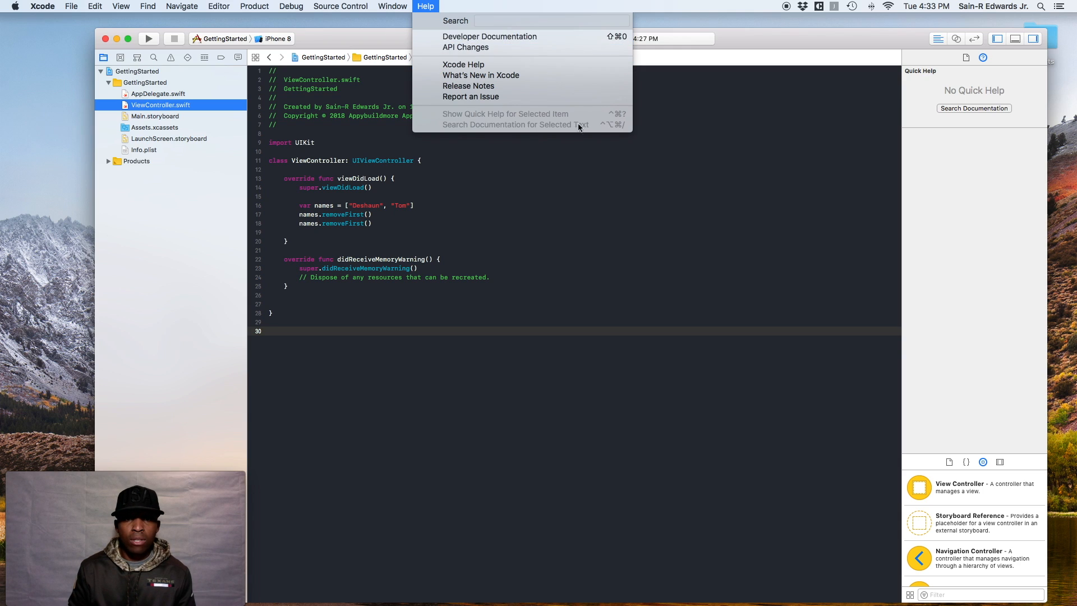
{"action": "left_click", "coordinate": [537, 237]}
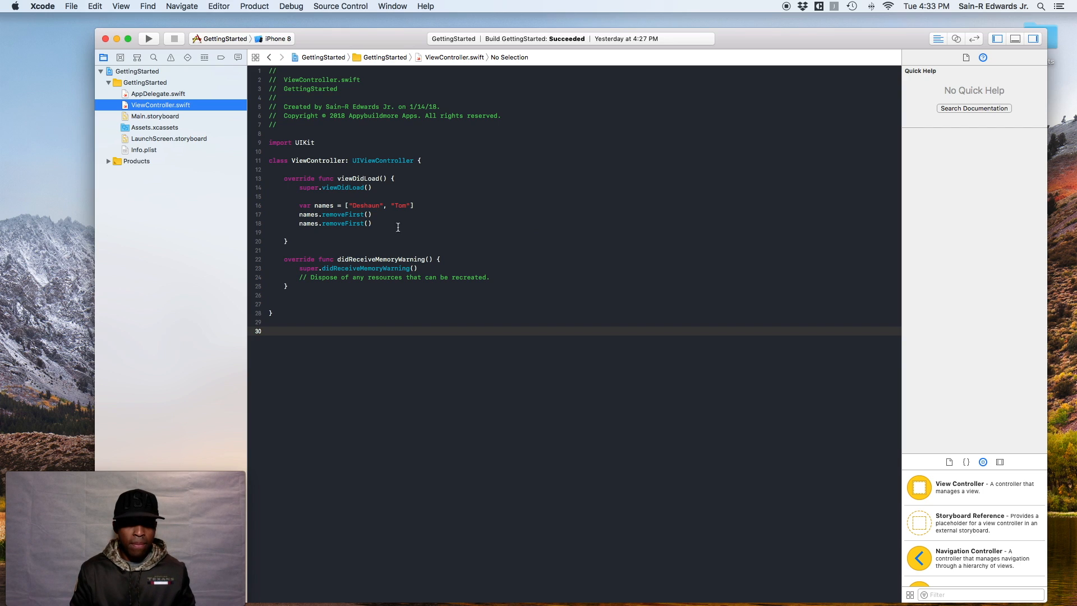
{"action": "double_click", "coordinate": [357, 178]}
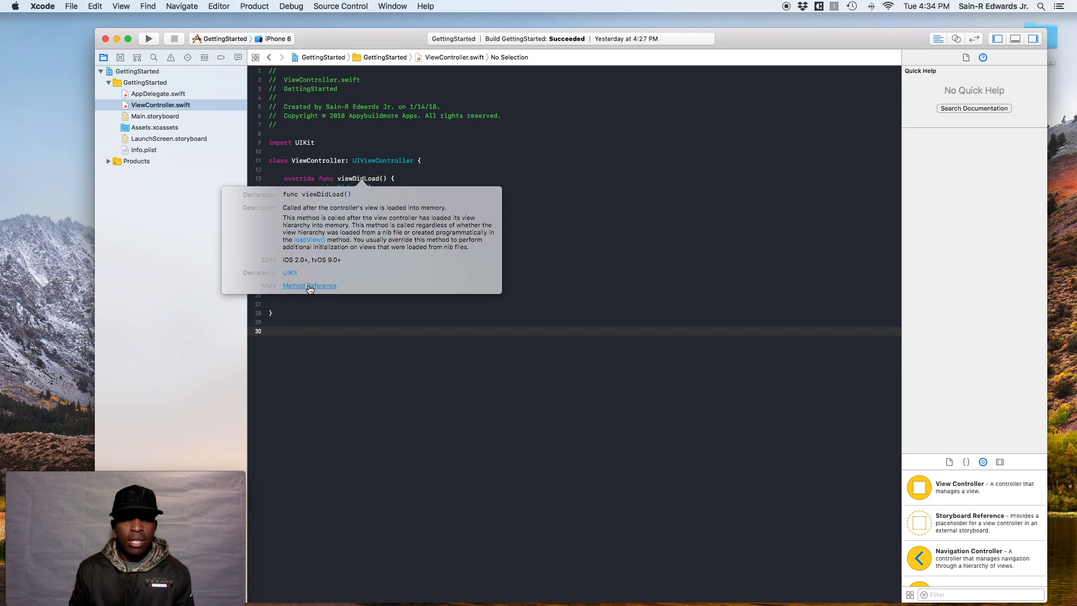
{"action": "mouse_move", "coordinate": [281, 290]}
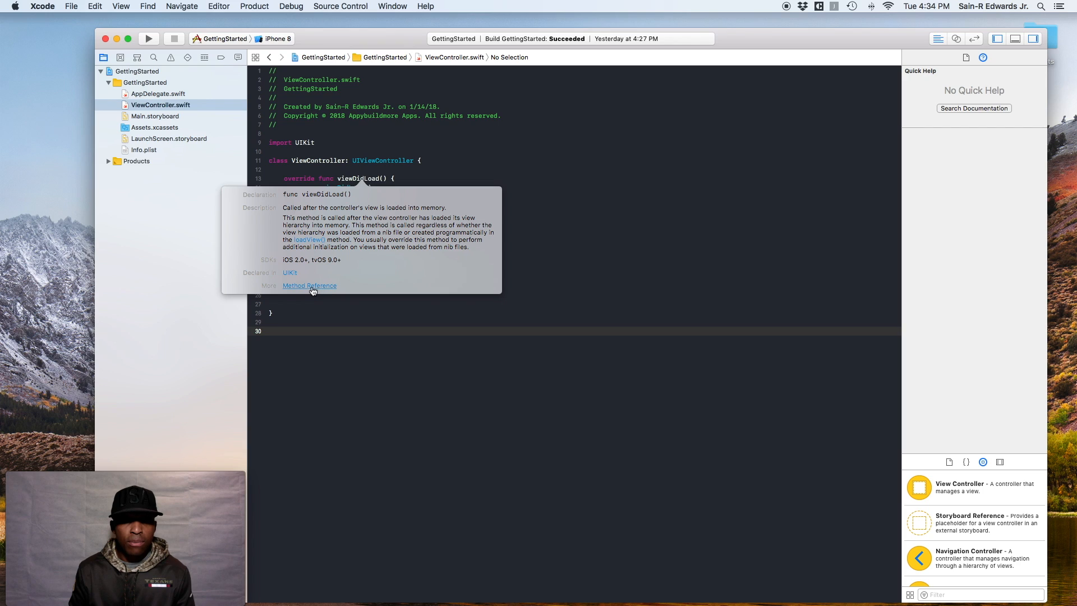
{"action": "mouse_move", "coordinate": [324, 287]}
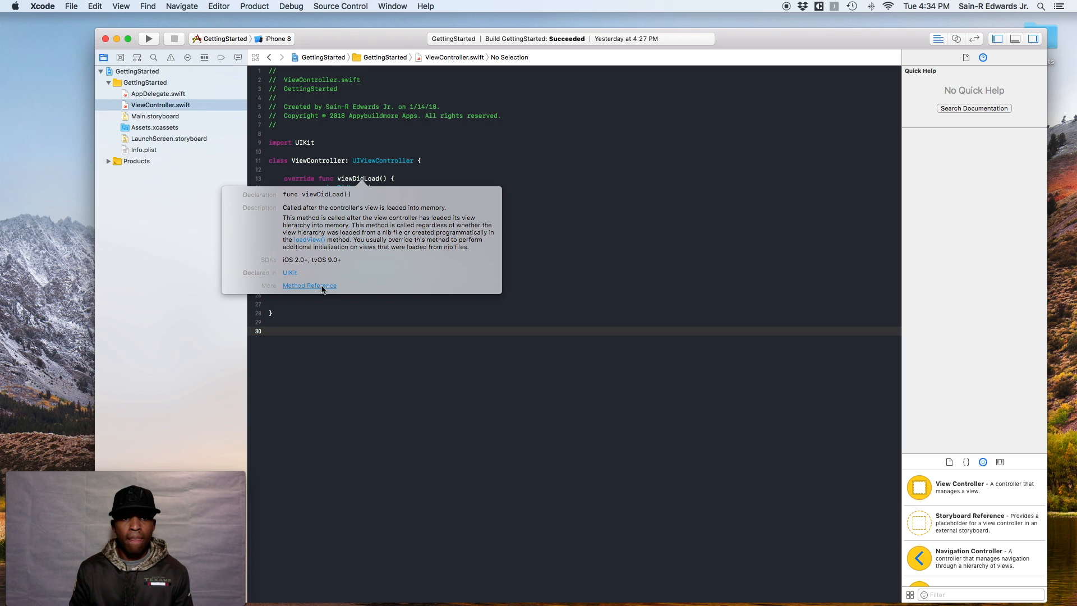
Open the full viewDidLoad() reference page from the Quick Help popover
{"action": "left_click", "coordinate": [309, 285]}
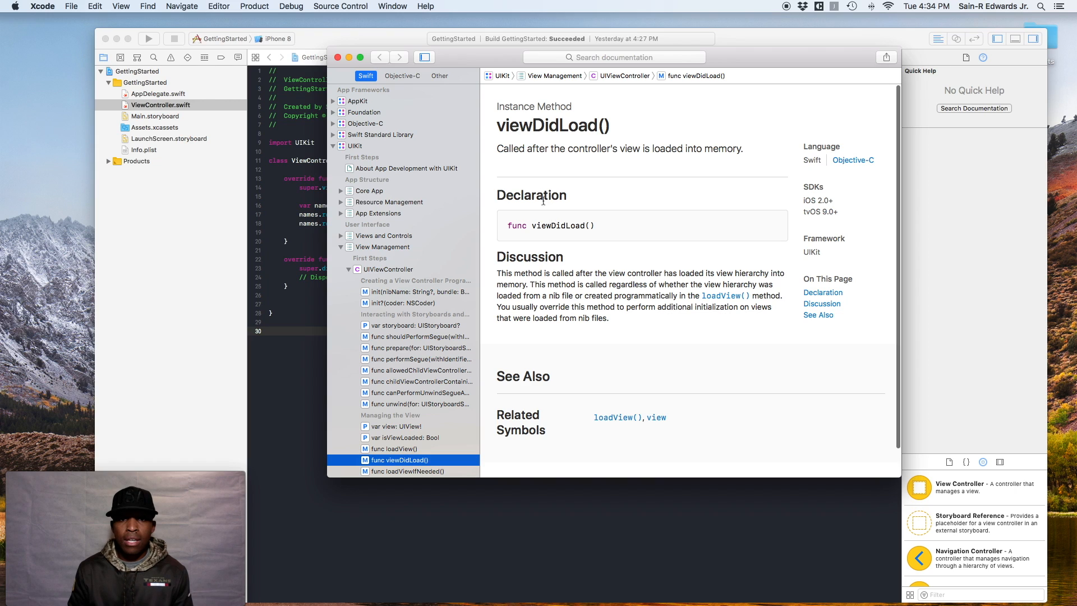
{"action": "mouse_move", "coordinate": [547, 270]}
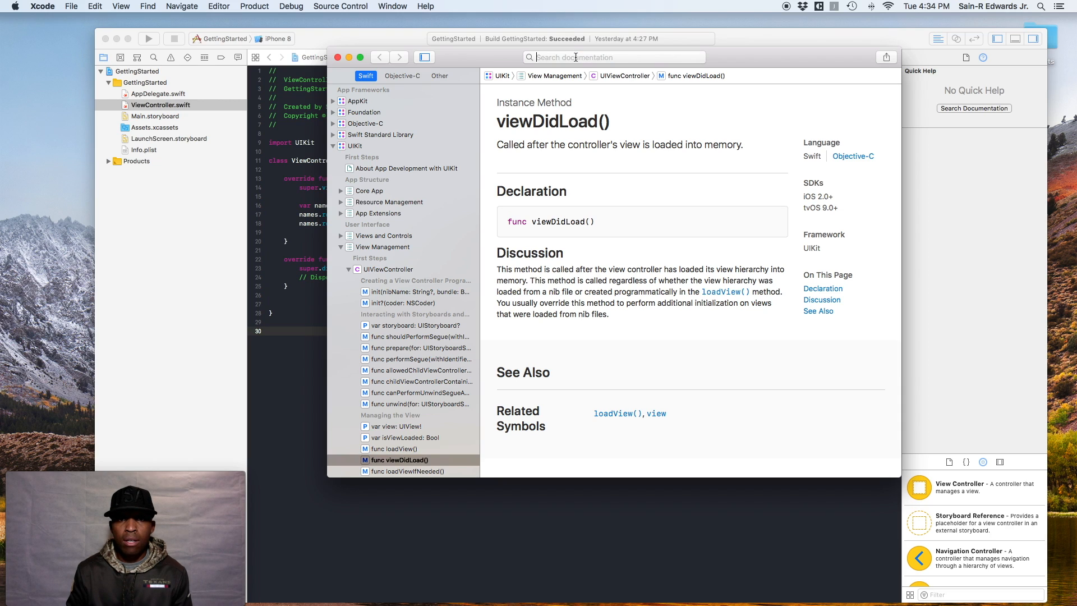
Search the documentation for 'uiviewcont' and open the UIViewController class result
{"action": "type", "text": "u"}
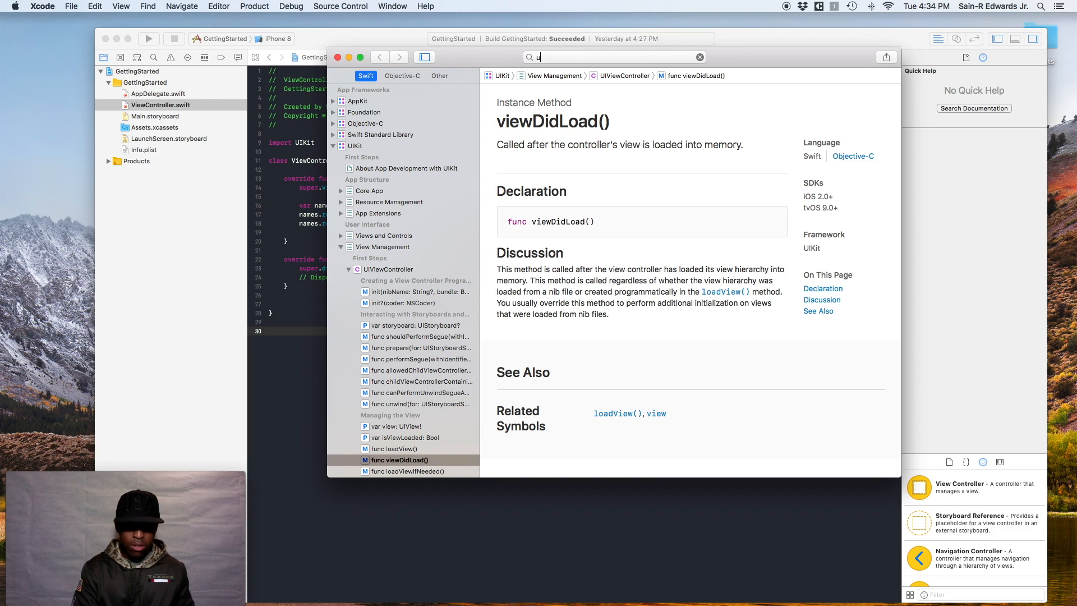
{"action": "type", "text": "iviewcont"}
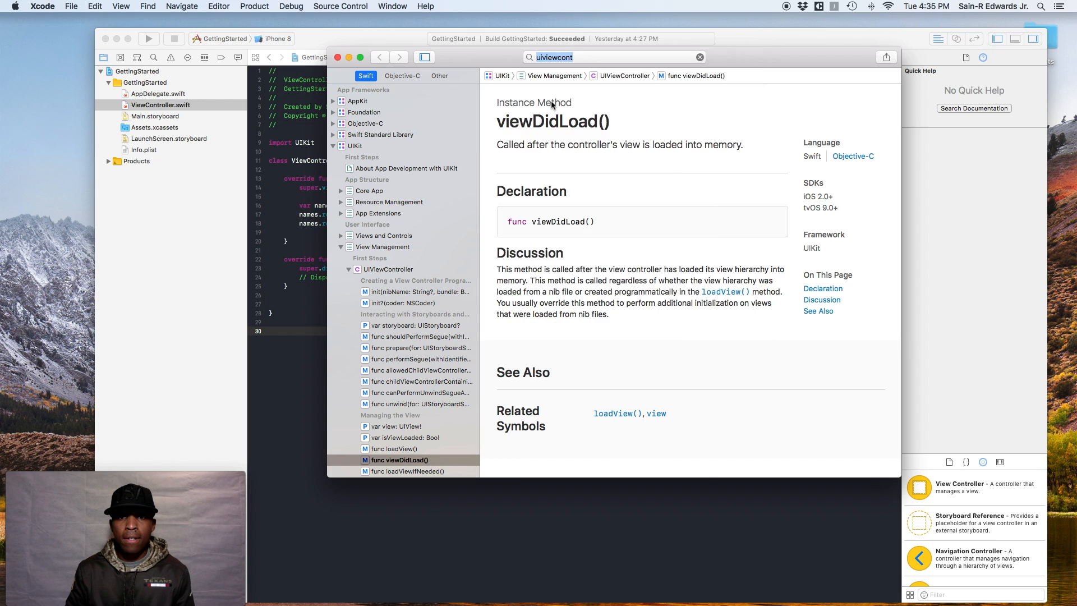
{"action": "left_click", "coordinate": [617, 75]}
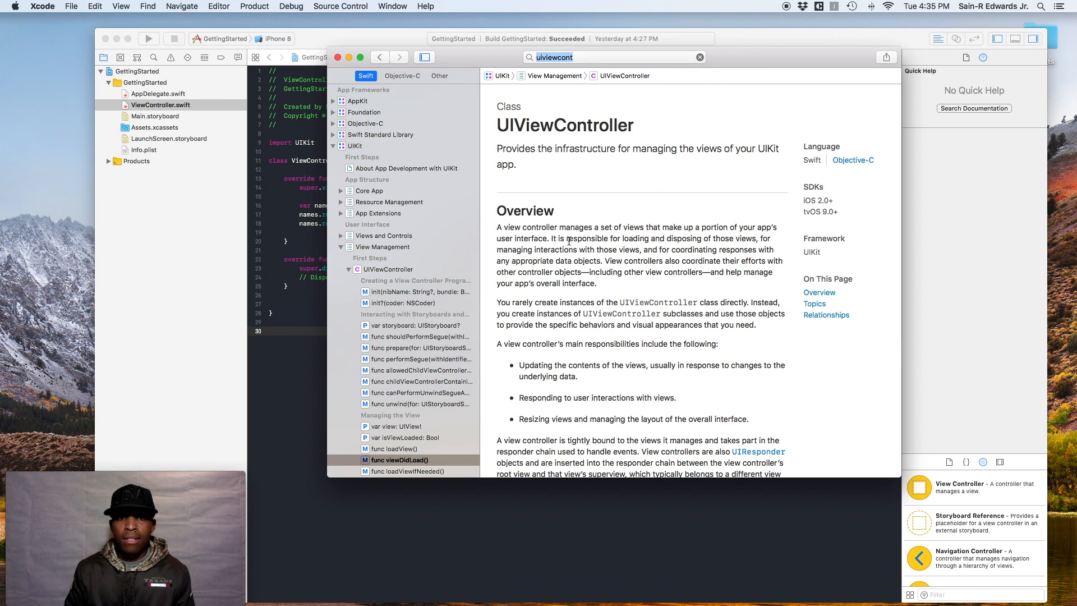
{"action": "mouse_move", "coordinate": [677, 258]}
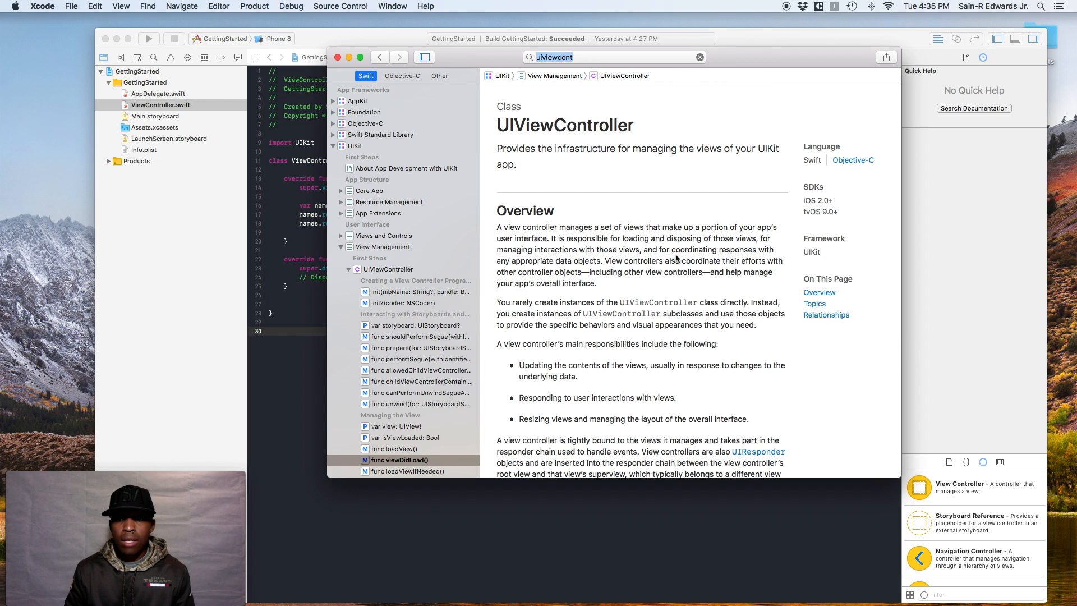
{"action": "mouse_move", "coordinate": [791, 291]}
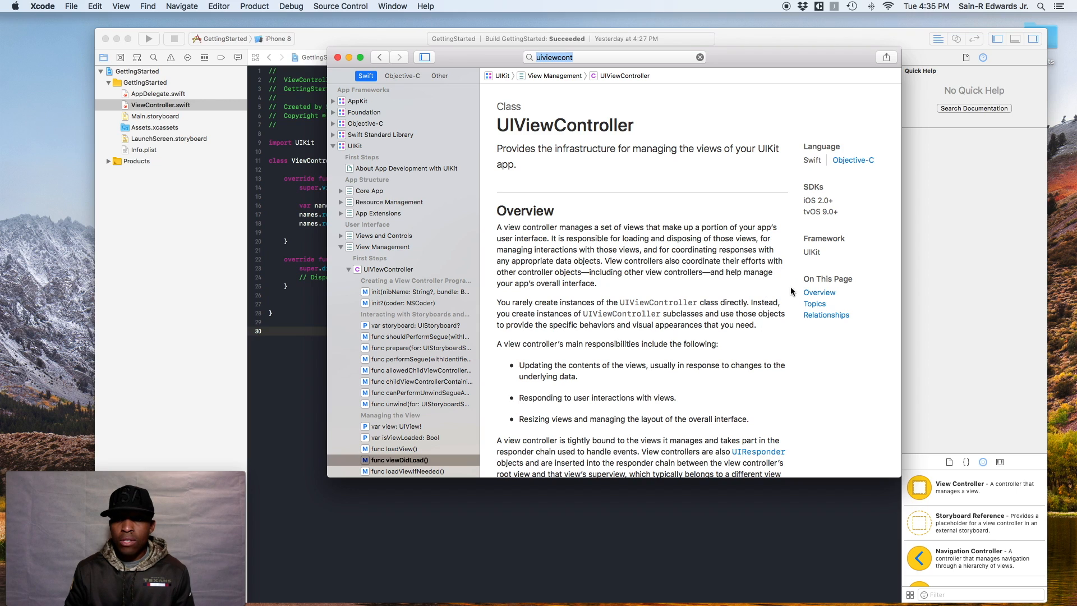
{"action": "mouse_move", "coordinate": [832, 280]}
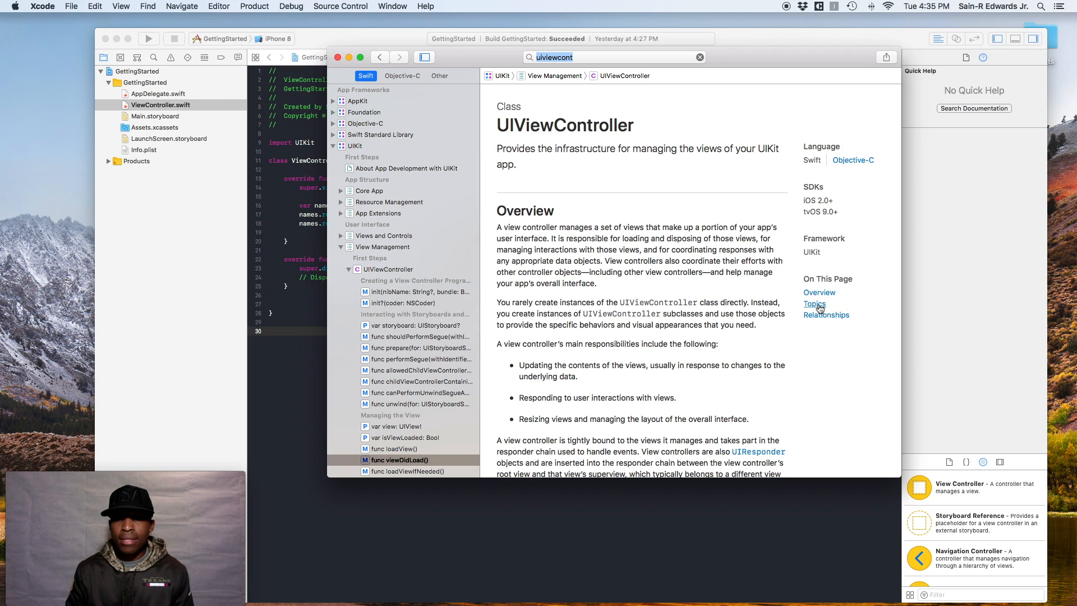
Jump to UIViewController's Topics and scroll through storyboard, segue and view-management methods
{"action": "left_click", "coordinate": [814, 304]}
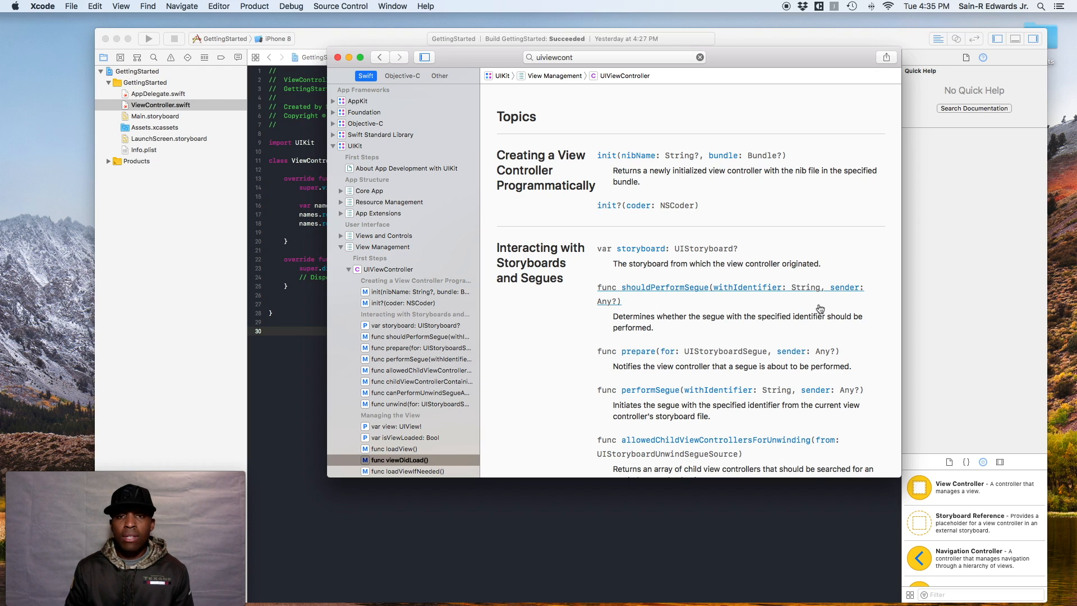
{"action": "mouse_move", "coordinate": [618, 159]}
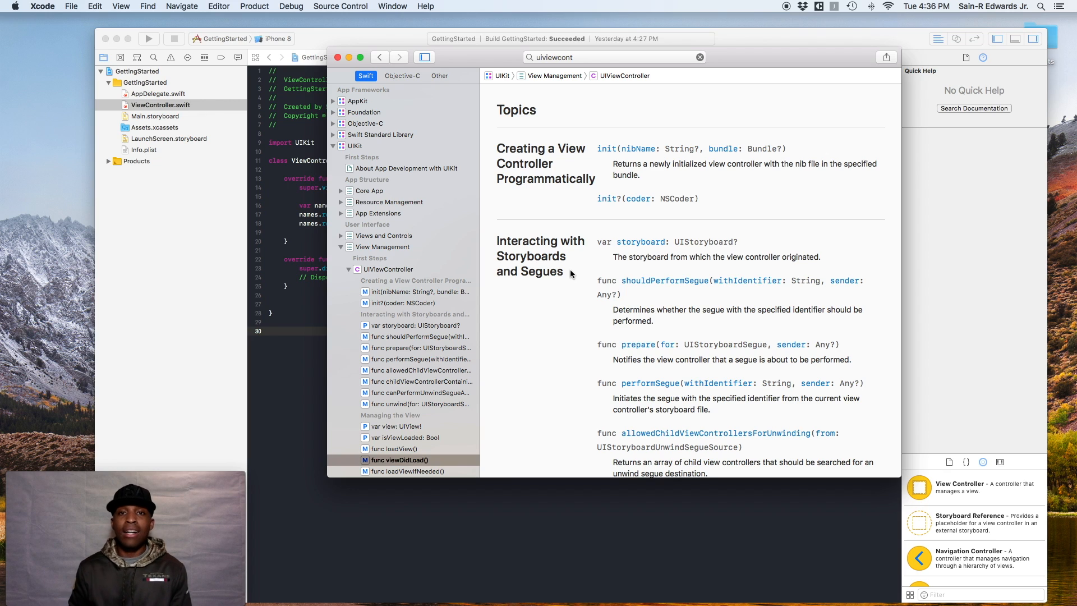
{"action": "scroll", "scroll_direction": "down", "scroll_amount": 3}
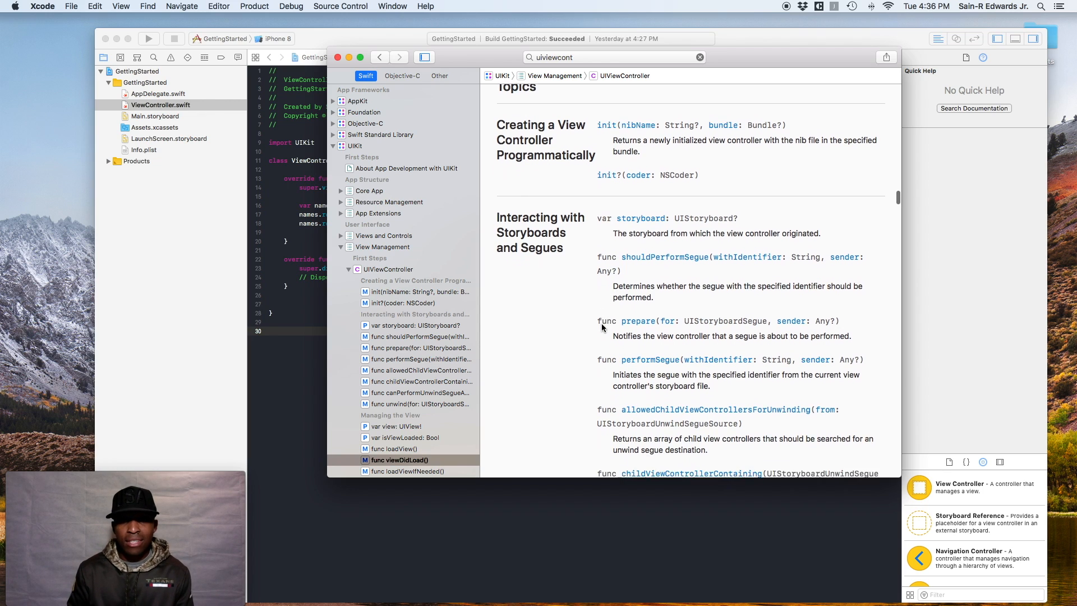
{"action": "scroll", "scroll_direction": "down", "scroll_amount": 3}
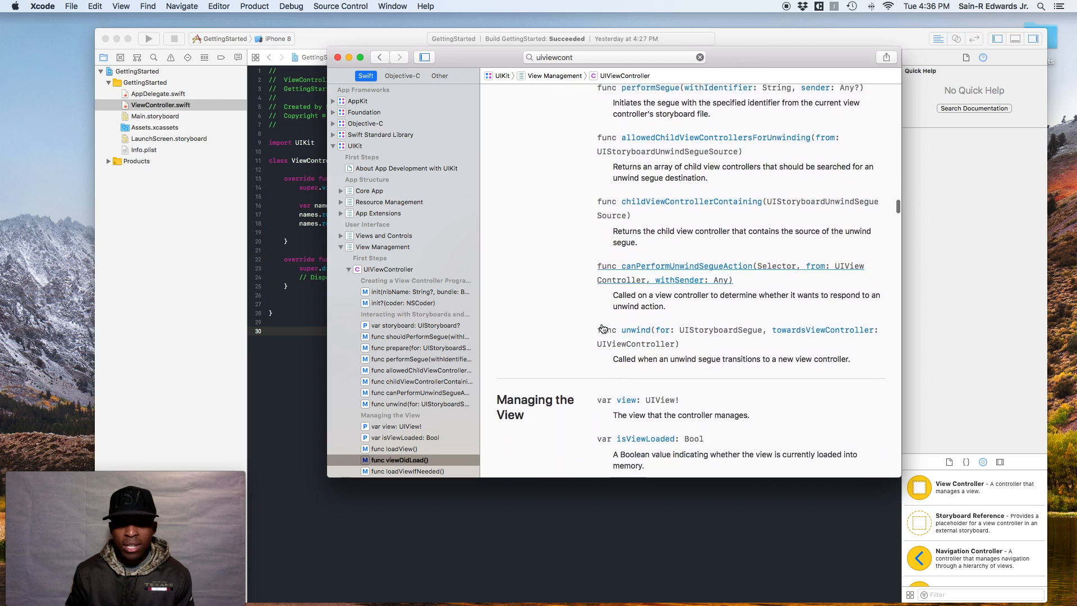
{"action": "scroll", "scroll_direction": "down", "scroll_amount": 3}
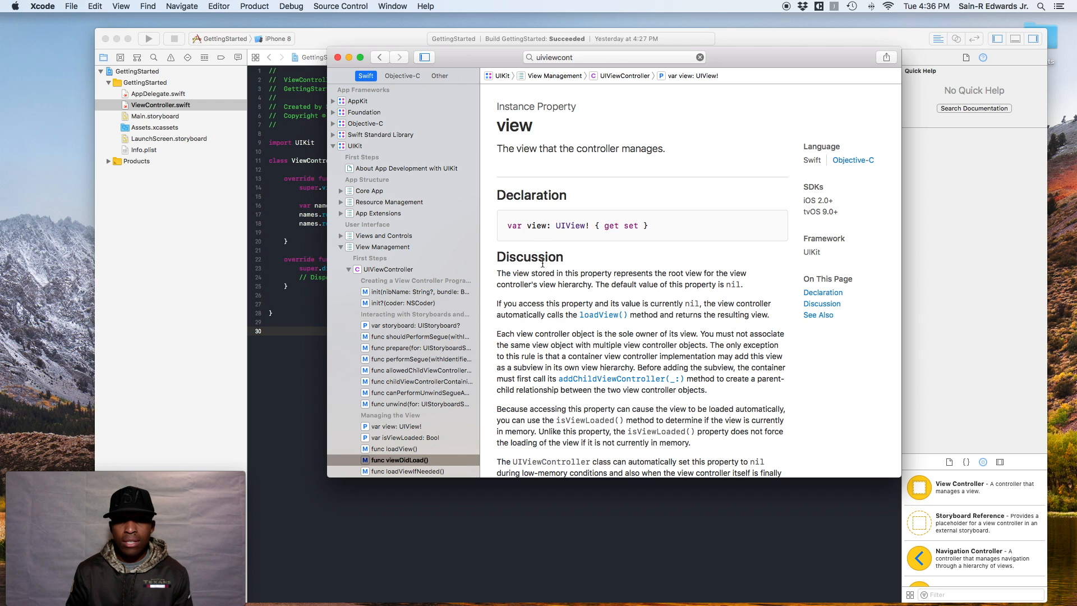
Scroll further down the UIViewController documentation page
{"action": "scroll", "scroll_direction": "down", "scroll_amount": 3}
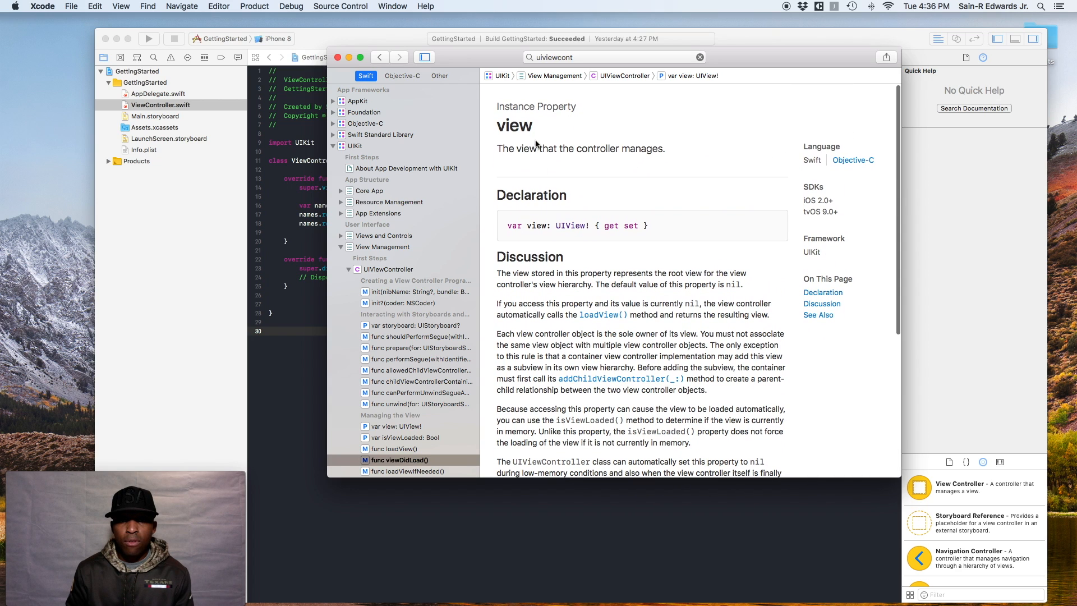
{"action": "mouse_move", "coordinate": [639, 163]}
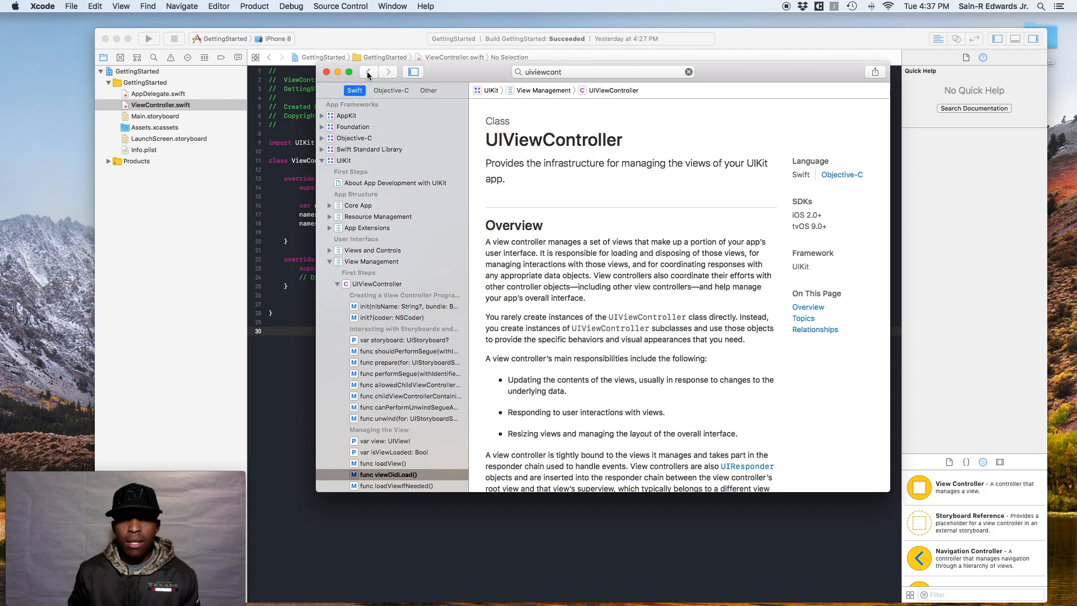
{"action": "mouse_move", "coordinate": [659, 354]}
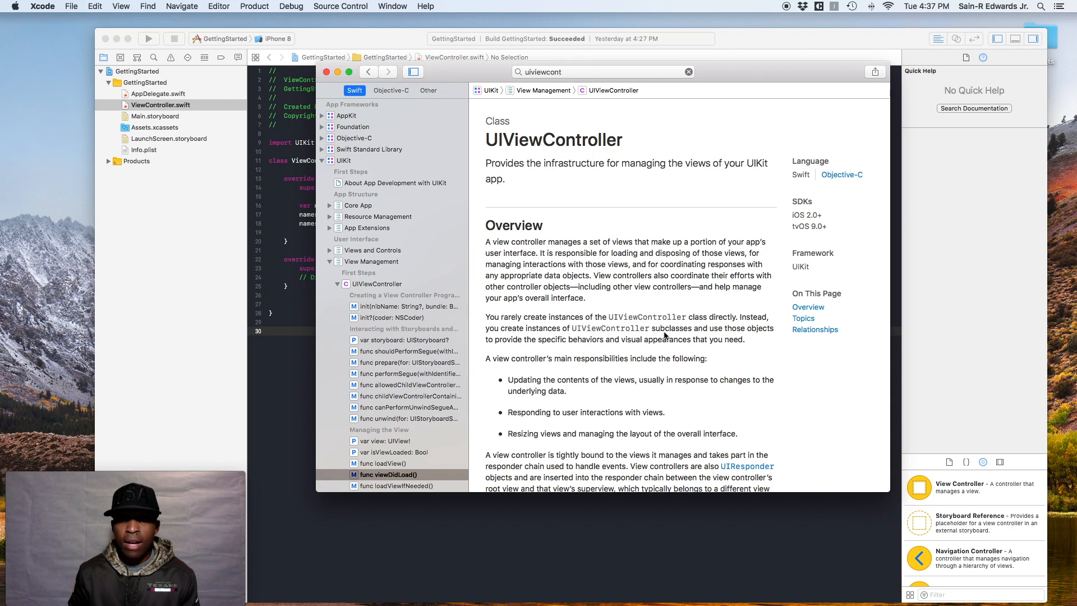
{"action": "mouse_move", "coordinate": [661, 303]}
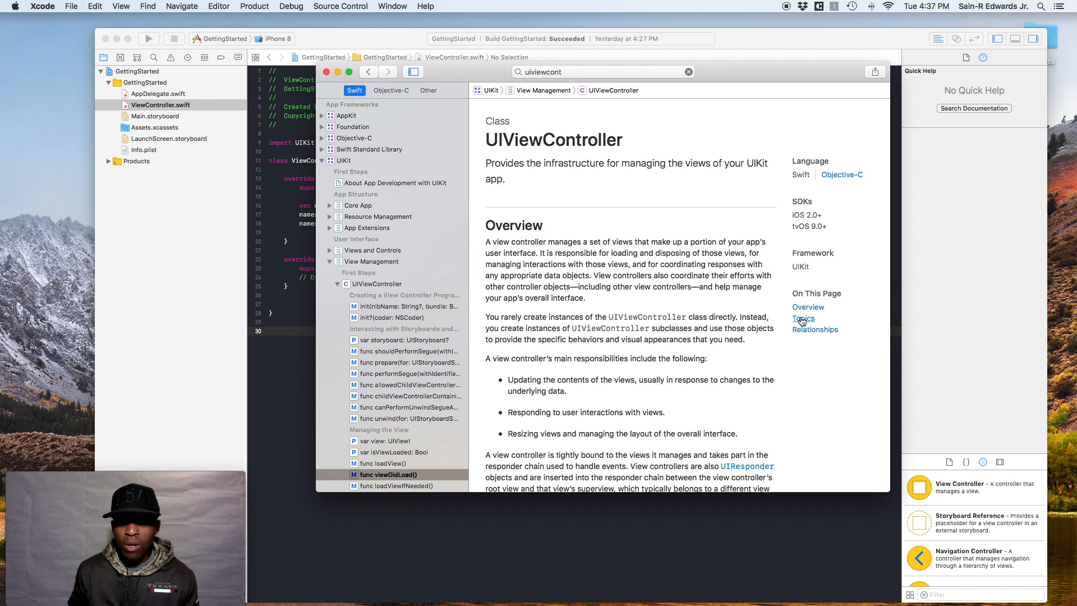
Jump to Topics and scroll down to Responding to View Events, listing viewWillAppear and viewDidAppear
{"action": "left_click", "coordinate": [802, 318]}
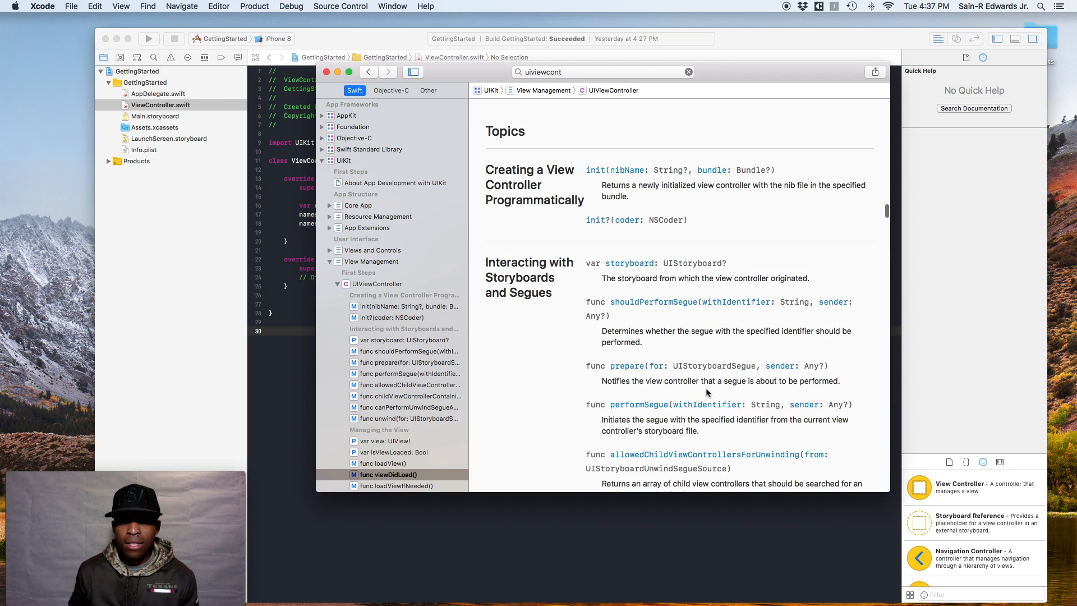
{"action": "scroll", "scroll_direction": "down", "scroll_amount": 3}
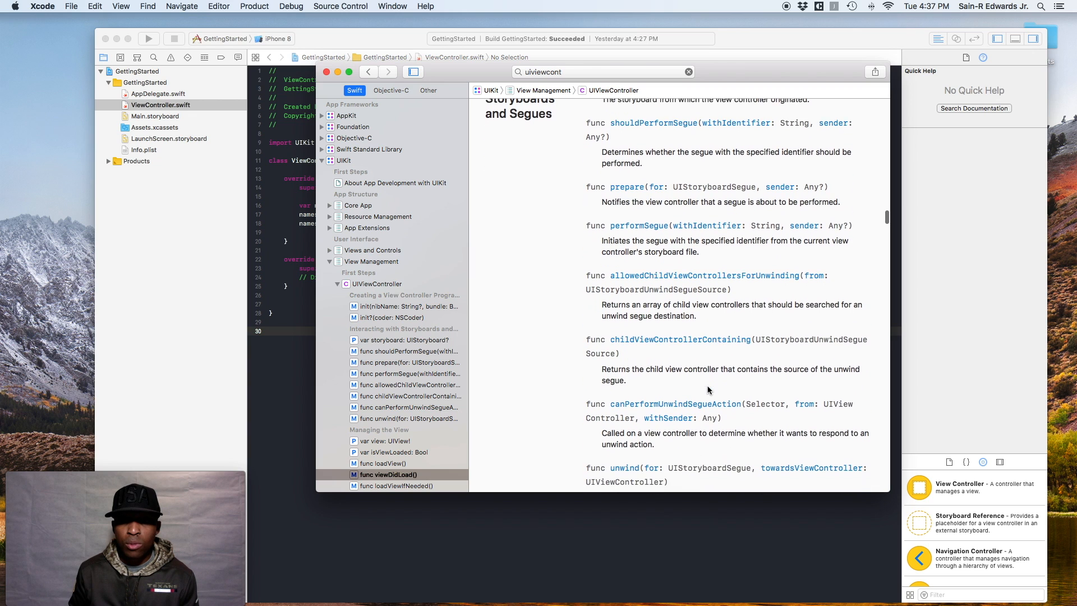
{"action": "scroll", "scroll_direction": "down", "scroll_amount": 3}
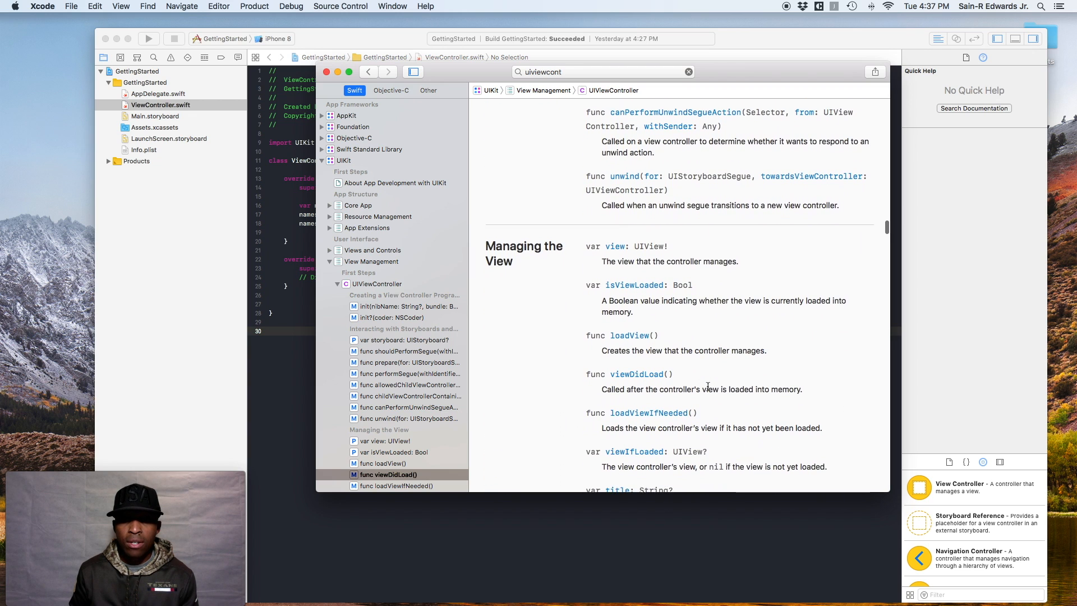
{"action": "scroll", "scroll_direction": "down", "scroll_amount": 3}
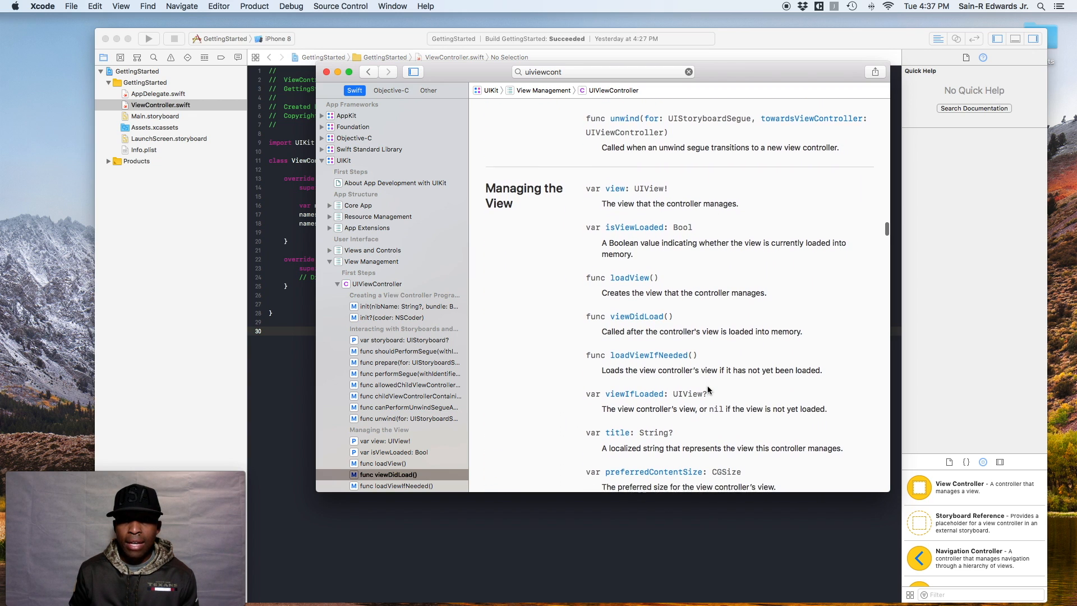
{"action": "scroll", "scroll_direction": "down", "scroll_amount": 3}
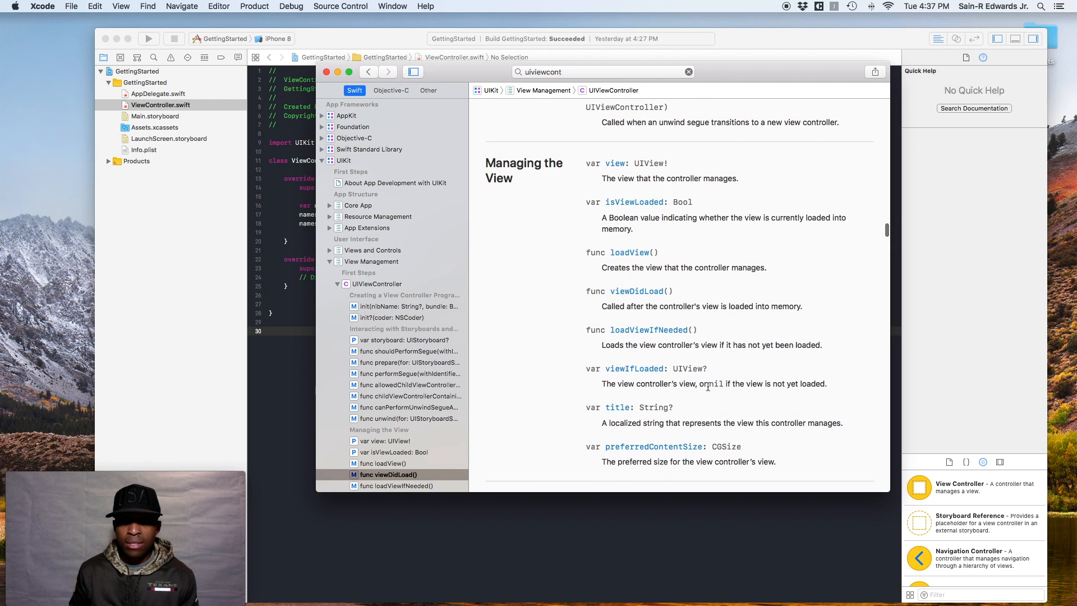
{"action": "scroll", "scroll_direction": "down", "scroll_amount": 3}
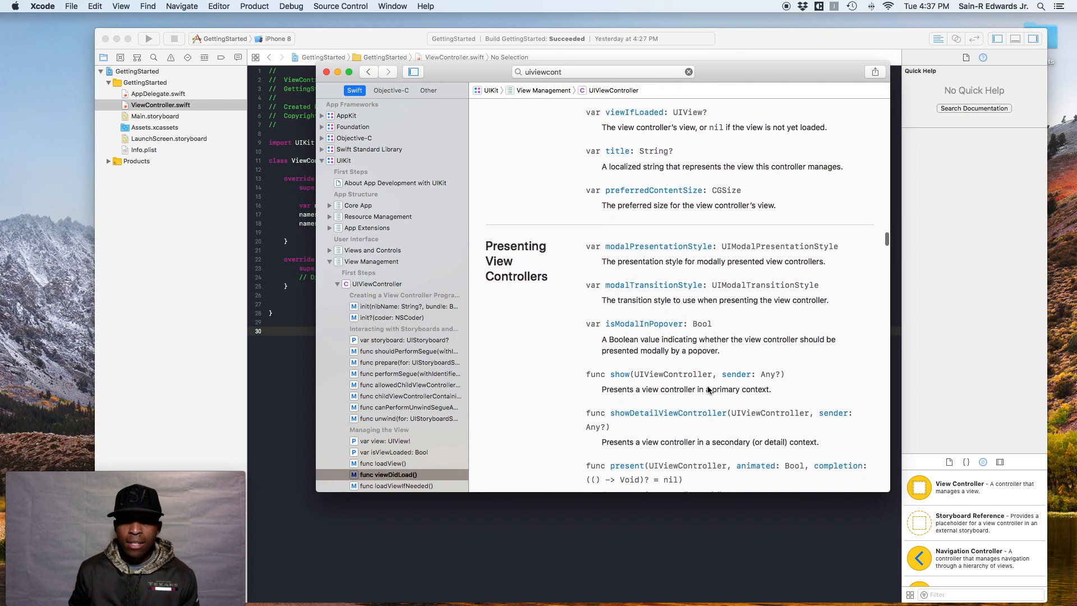
{"action": "scroll", "scroll_direction": "down", "scroll_amount": 3}
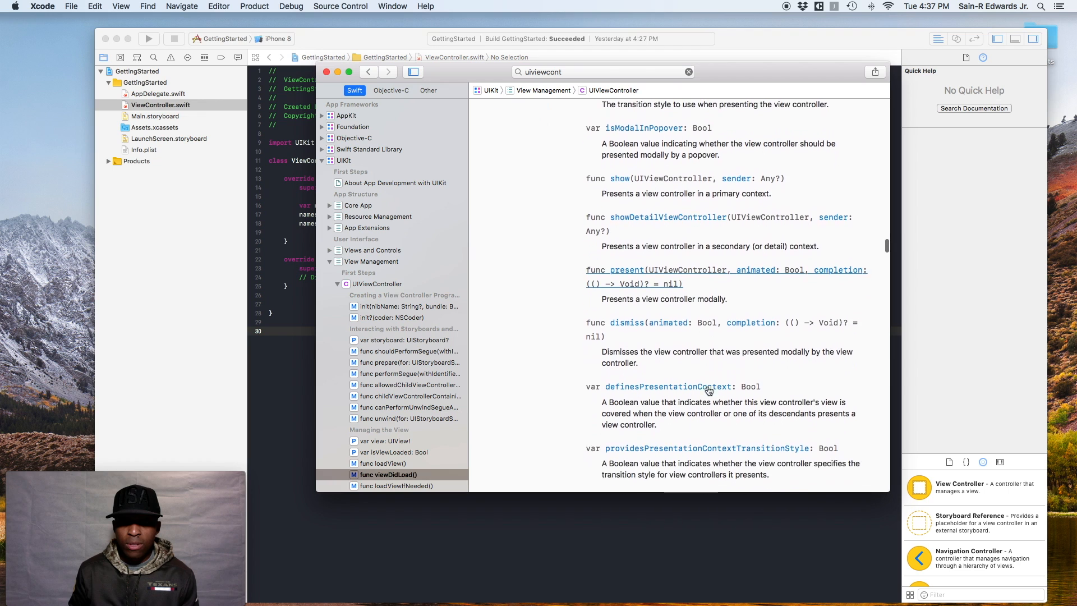
{"action": "scroll", "scroll_direction": "down", "scroll_amount": 3}
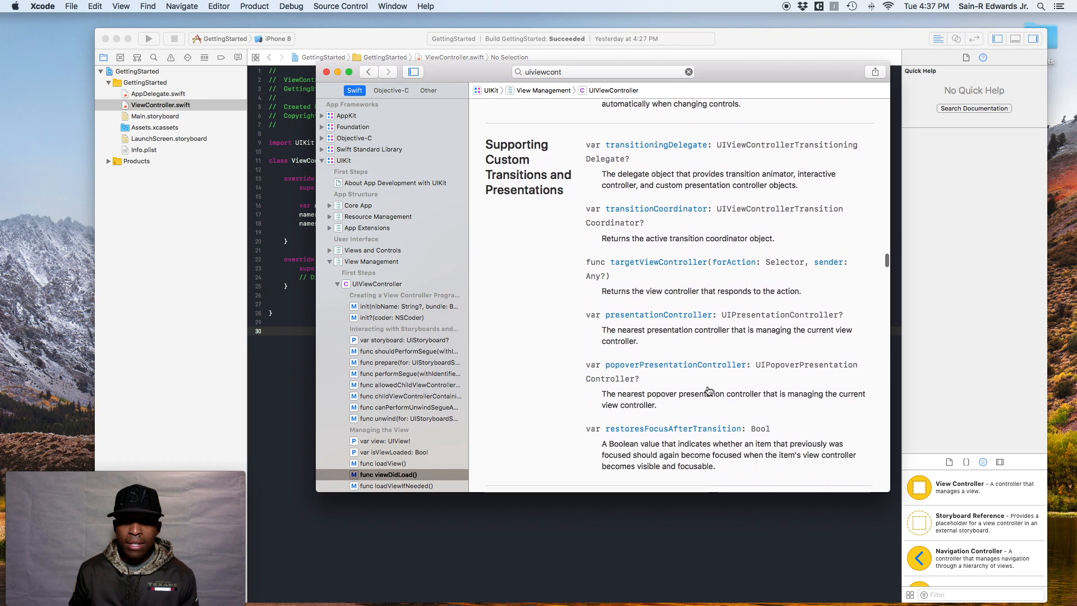
{"action": "scroll", "scroll_direction": "down", "scroll_amount": 3}
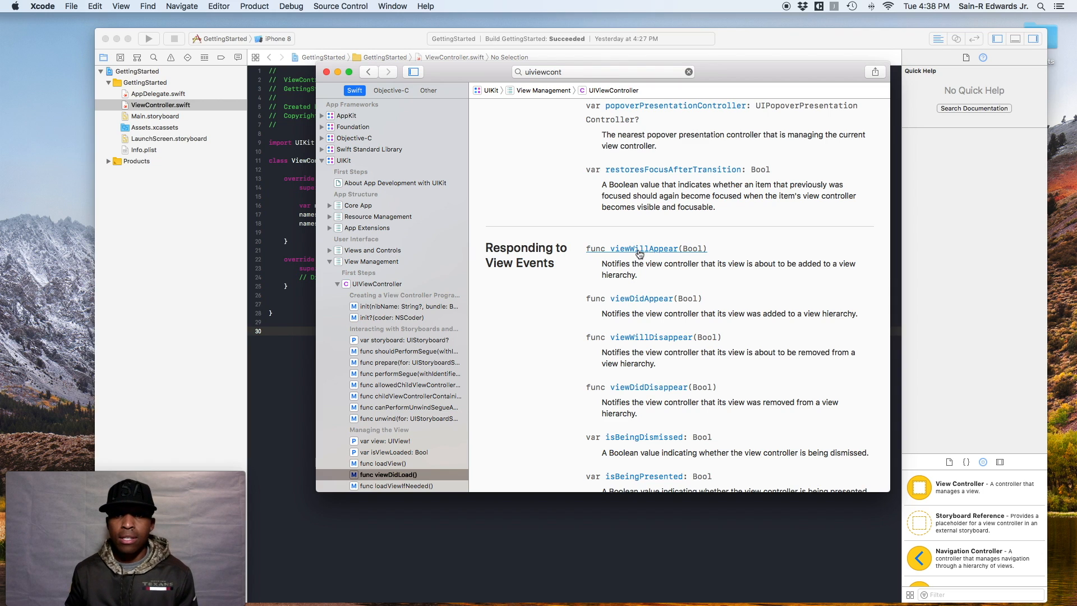
Open the viewWillAppear(_:) method page and scroll to its animated parameter and discussion
{"action": "left_click", "coordinate": [633, 248]}
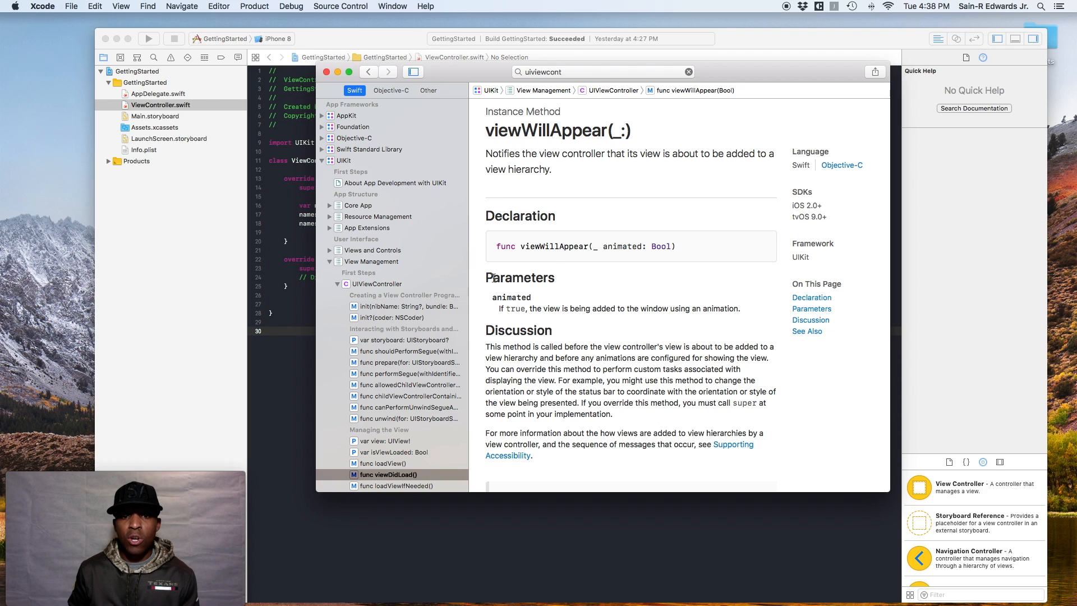
{"action": "mouse_move", "coordinate": [491, 309]}
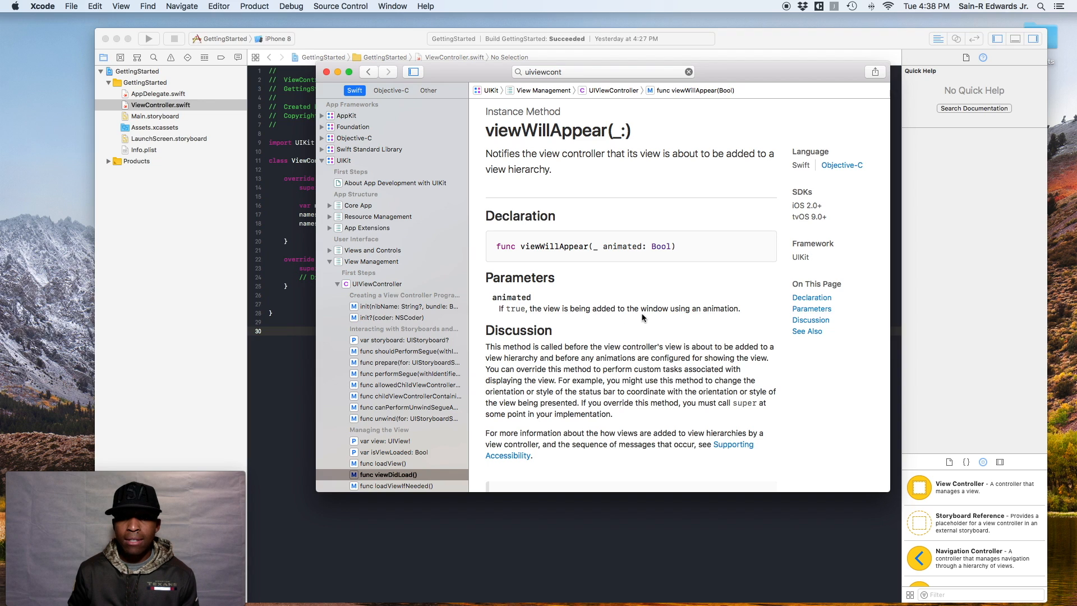
{"action": "mouse_move", "coordinate": [646, 263]}
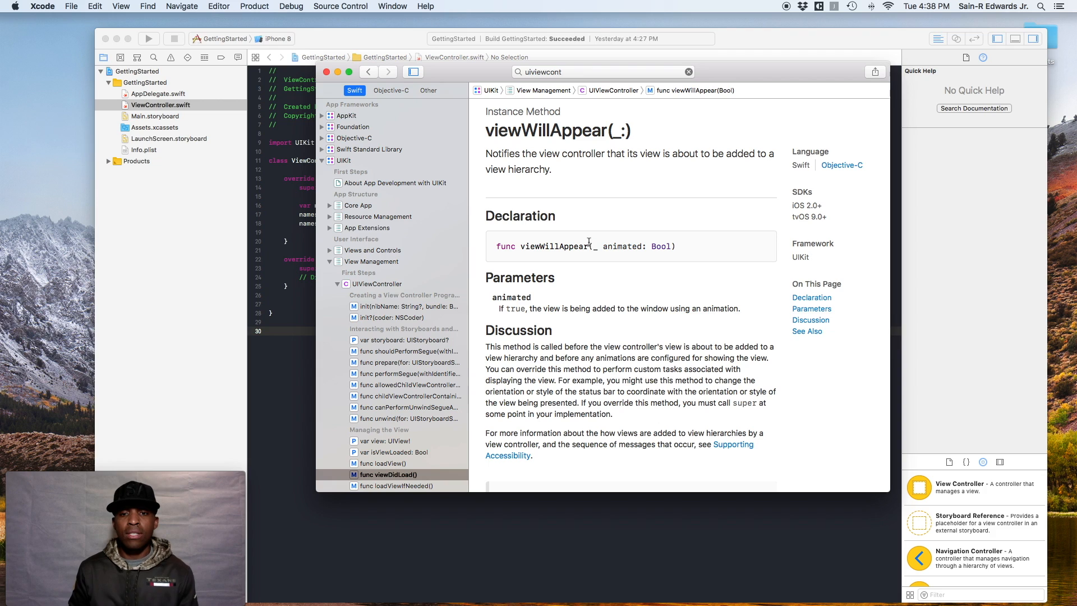
{"action": "mouse_move", "coordinate": [590, 254]}
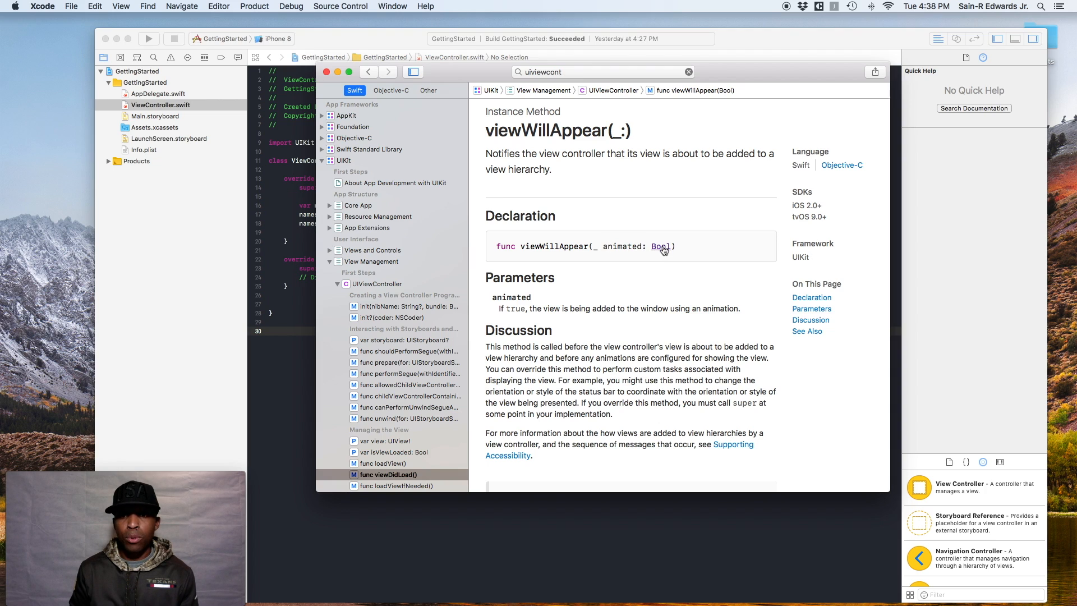
{"action": "mouse_move", "coordinate": [633, 253]}
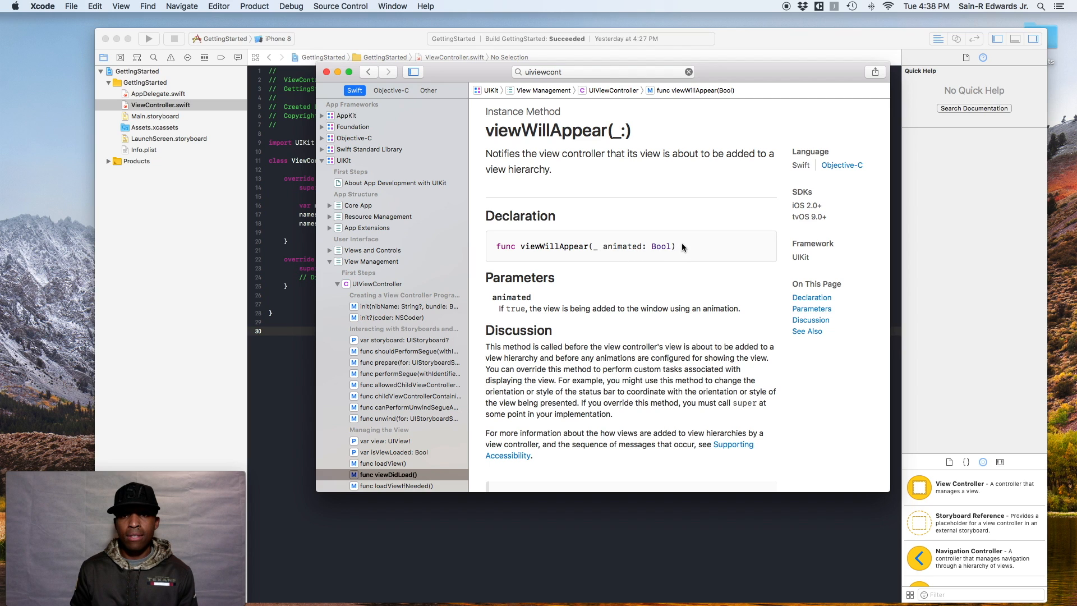
{"action": "scroll", "scroll_direction": "down", "scroll_amount": 3}
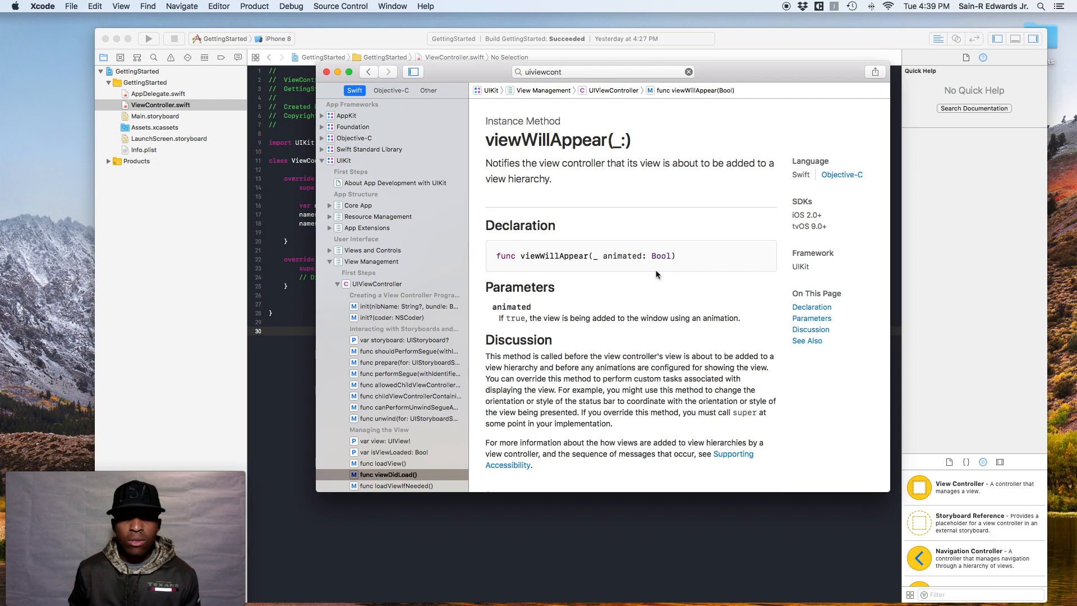
{"action": "mouse_move", "coordinate": [602, 416]}
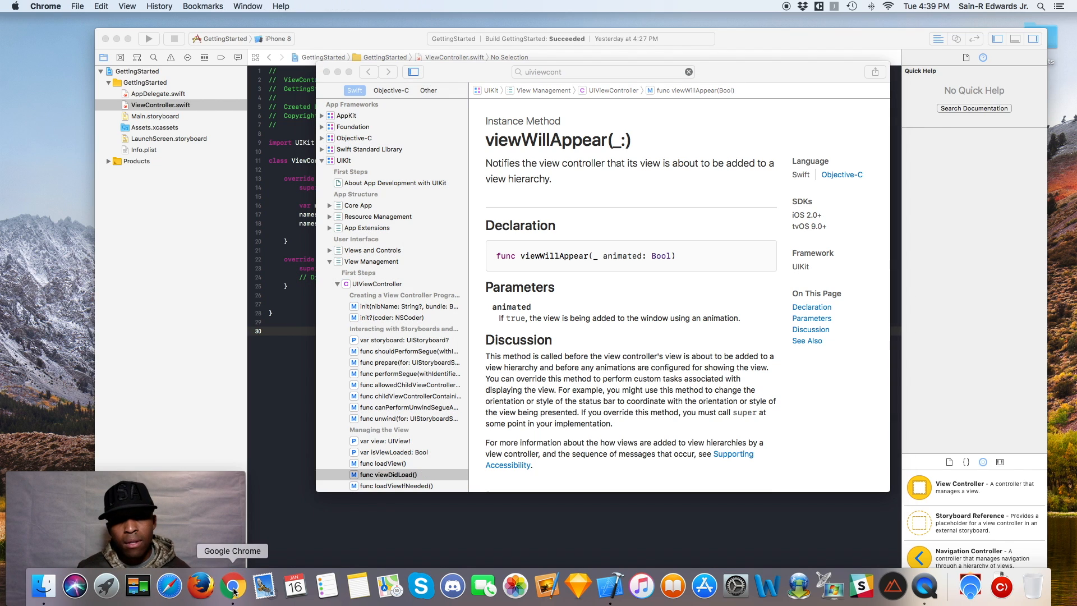
Switch to Chrome and Google 'apple sample code' from the search suggestions
{"action": "left_click", "coordinate": [232, 585]}
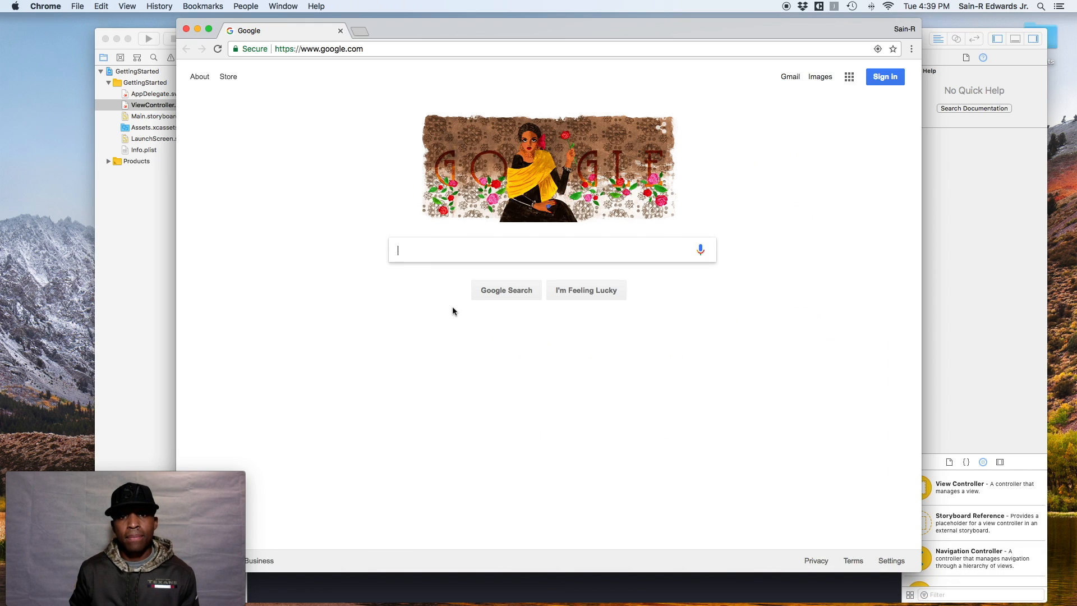
{"action": "mouse_move", "coordinate": [428, 253]}
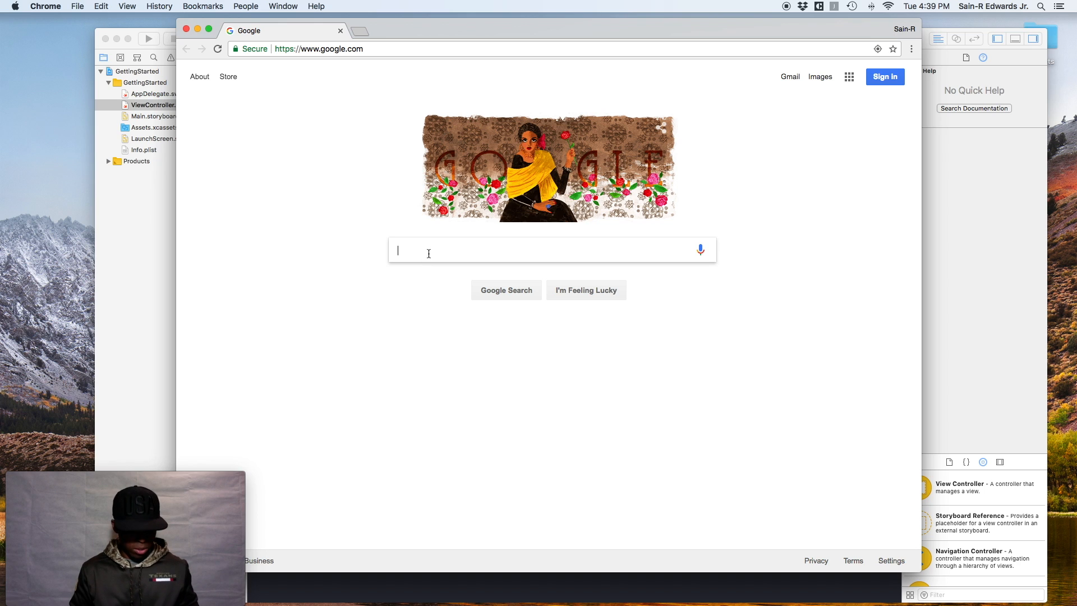
{"action": "type", "text": "apple sample"}
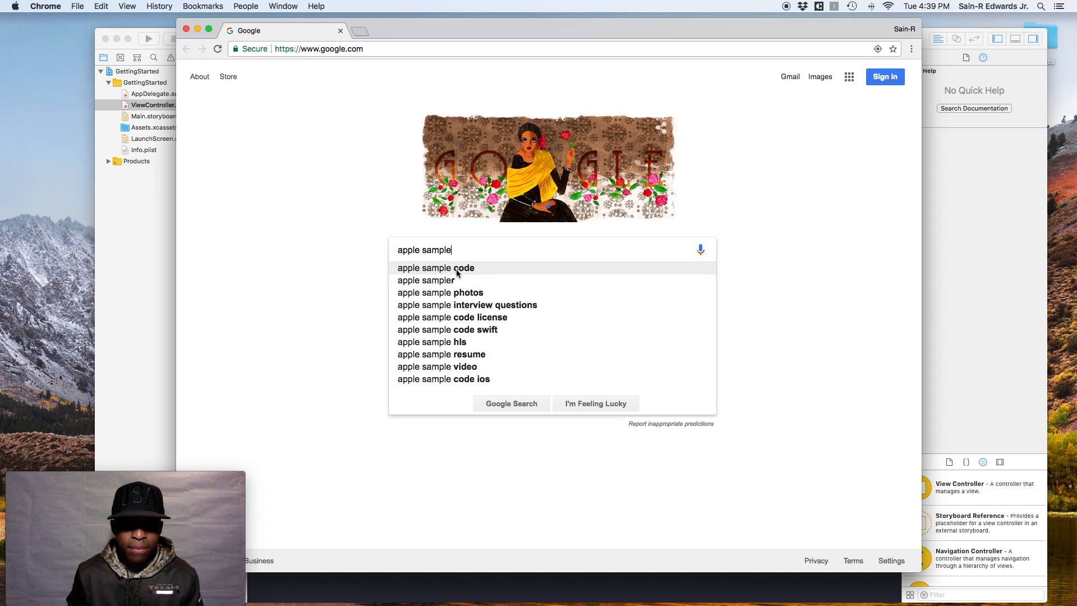
{"action": "left_click", "coordinate": [435, 268]}
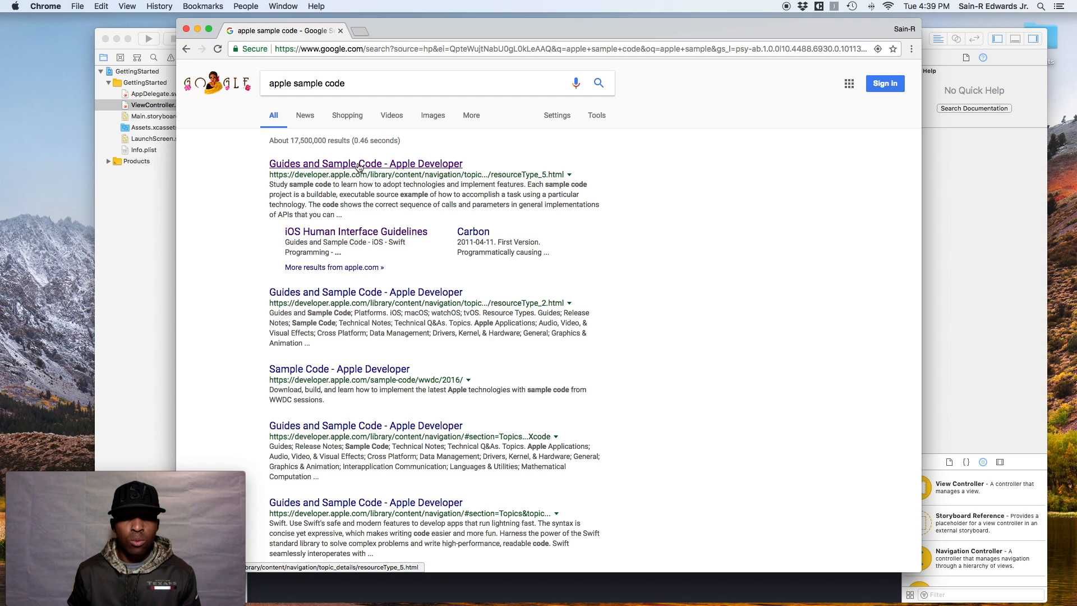
Open Apple's Guides and Sample Code site, view Guides, then list Sample Code (710)
{"action": "left_click", "coordinate": [365, 163]}
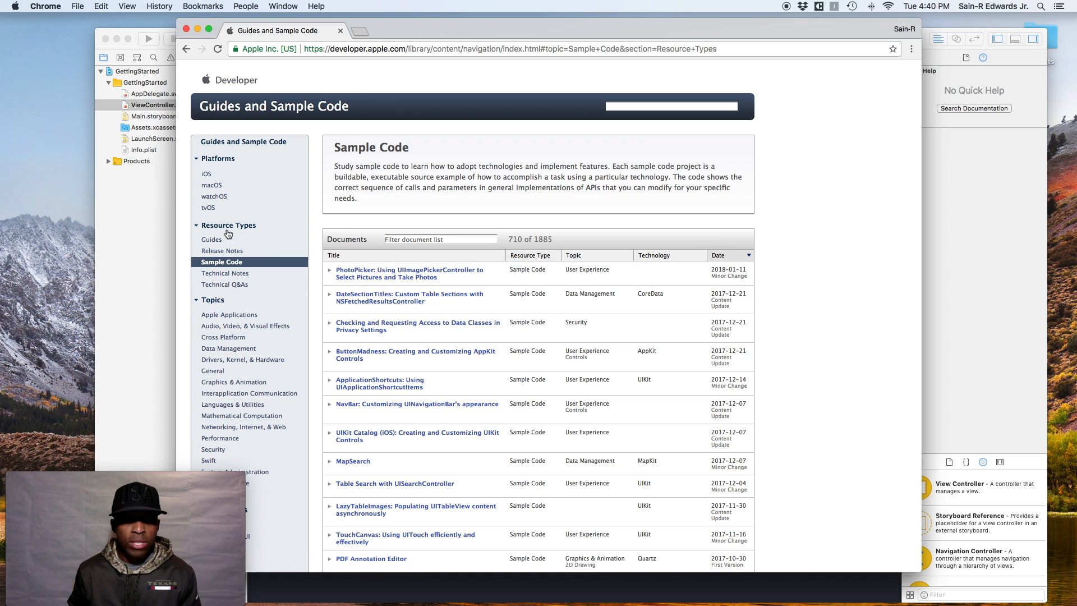
{"action": "mouse_move", "coordinate": [211, 239]}
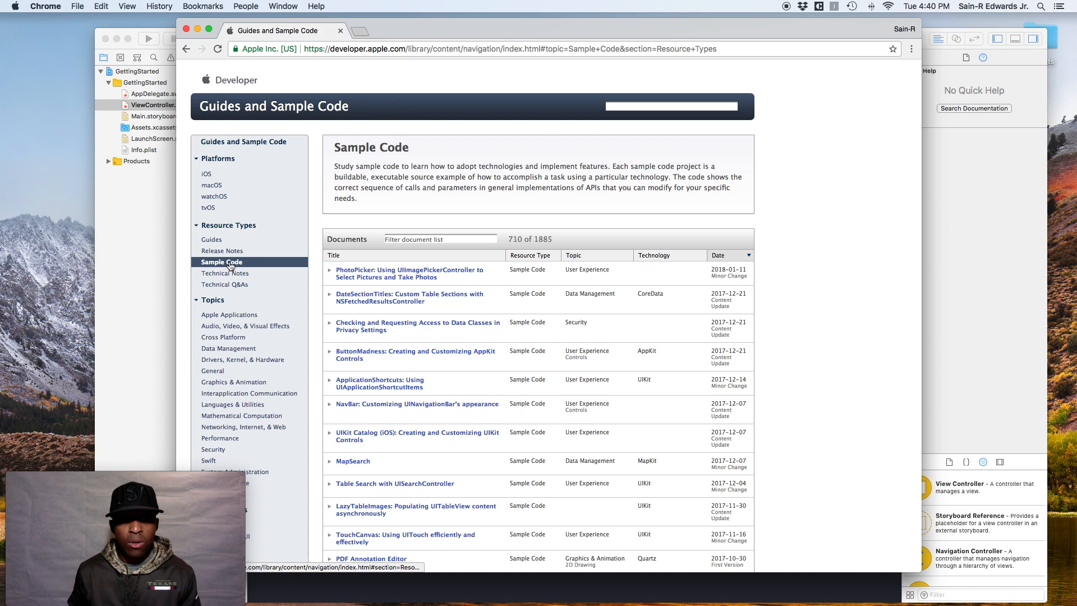
{"action": "mouse_move", "coordinate": [211, 238]}
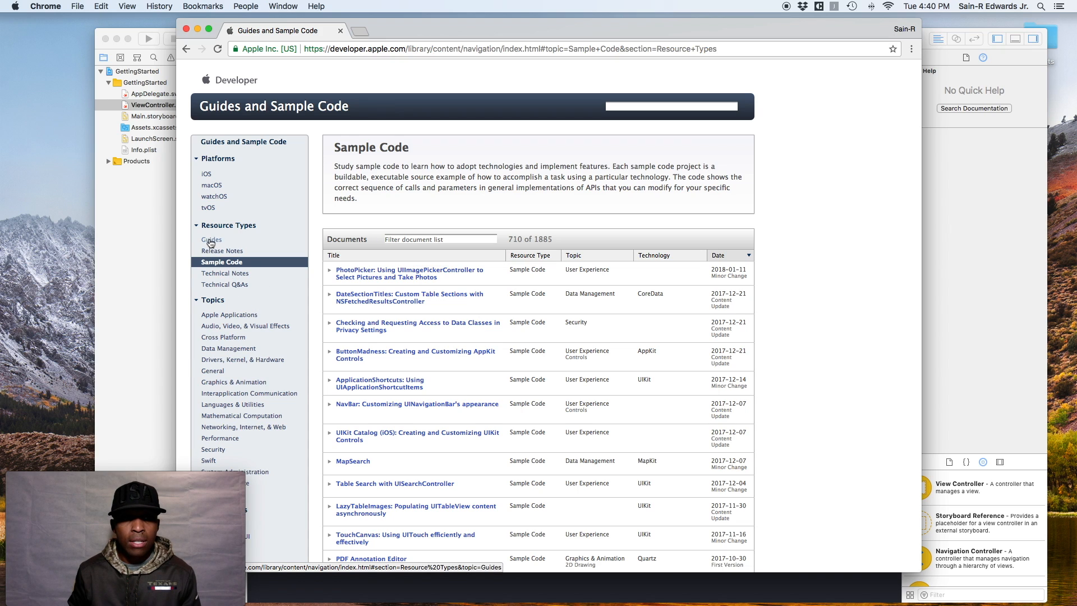
{"action": "left_click", "coordinate": [211, 240]}
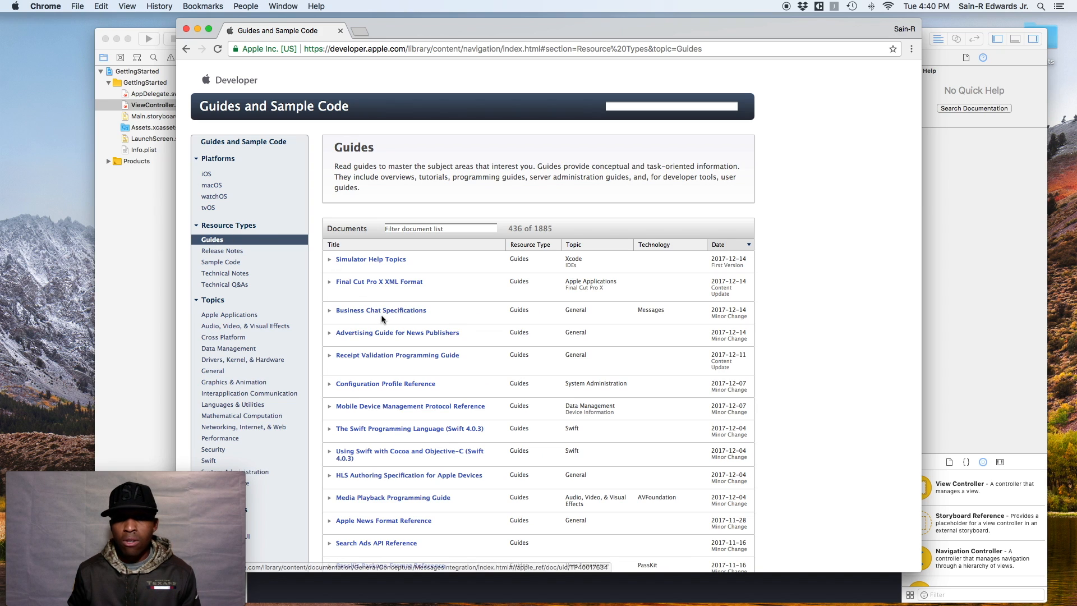
{"action": "mouse_move", "coordinate": [379, 346]}
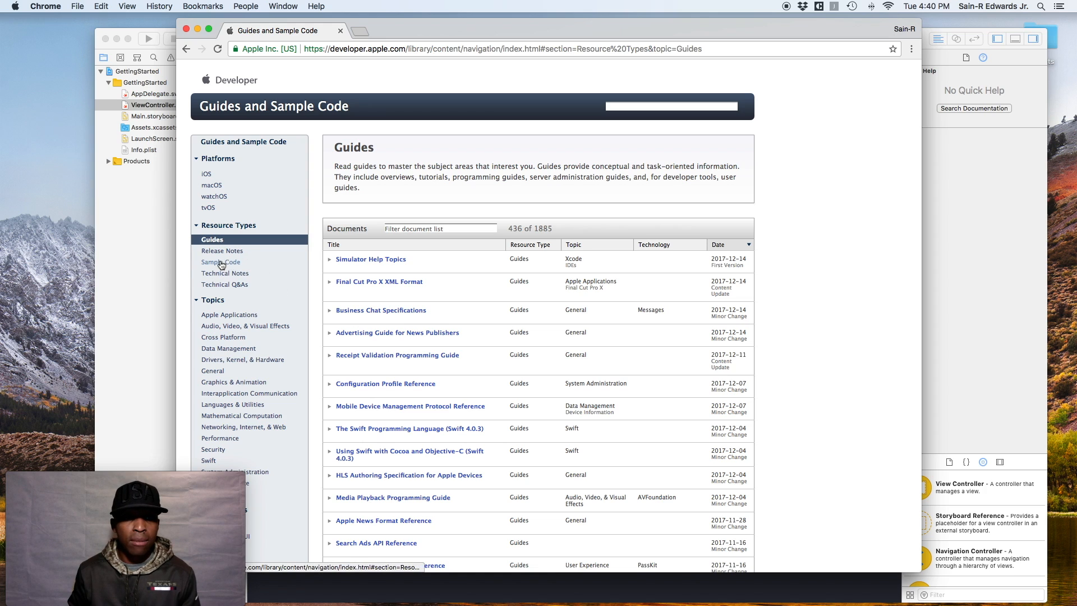
{"action": "left_click", "coordinate": [220, 262]}
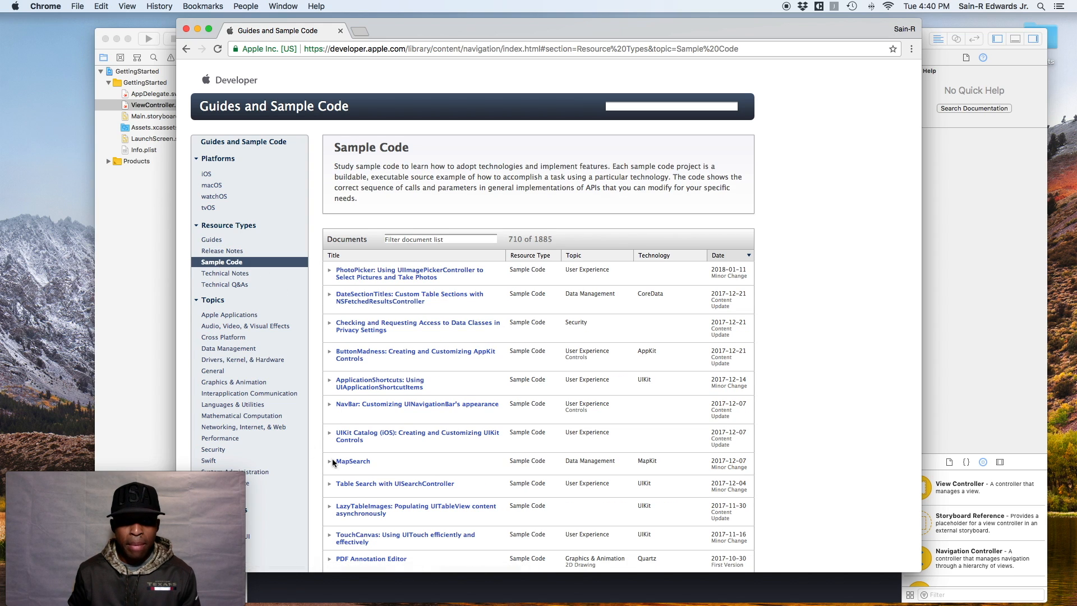
Open the MapSearch entry from the Sample Code documents list
{"action": "left_click", "coordinate": [352, 461]}
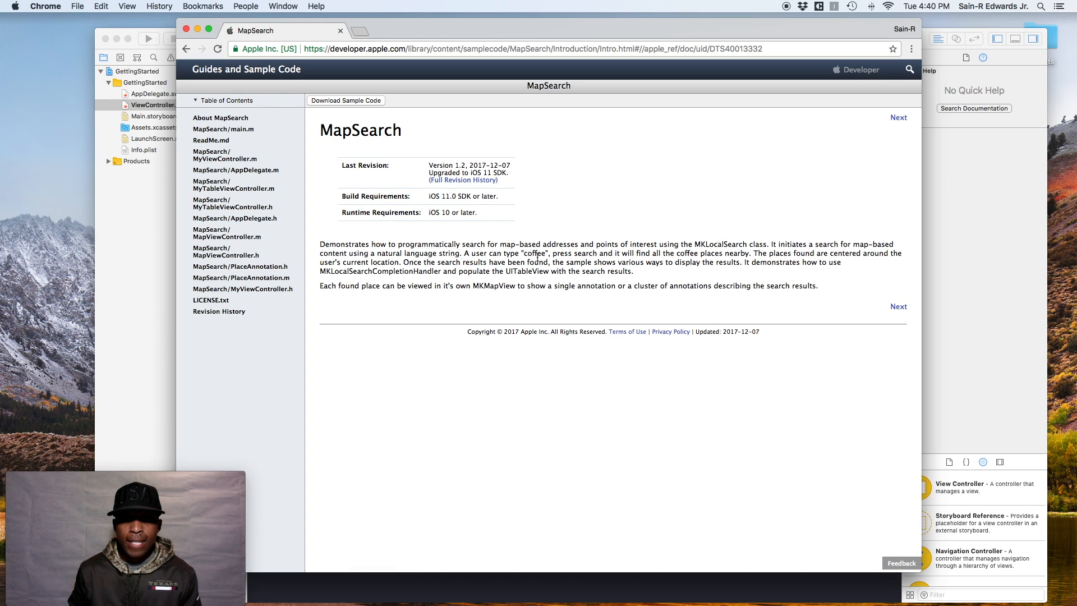
{"action": "mouse_move", "coordinate": [875, 303]}
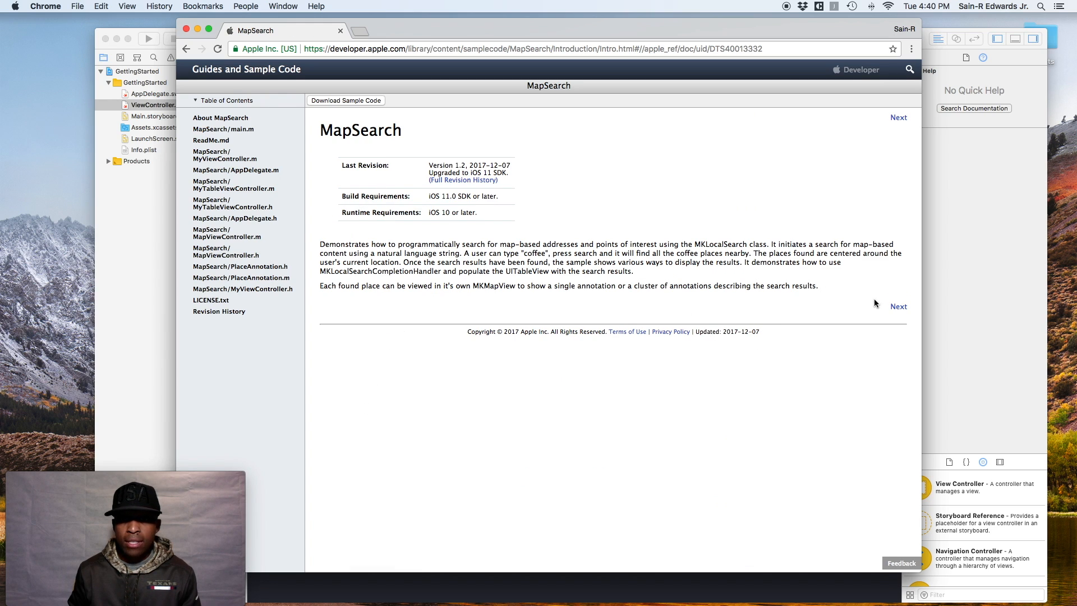